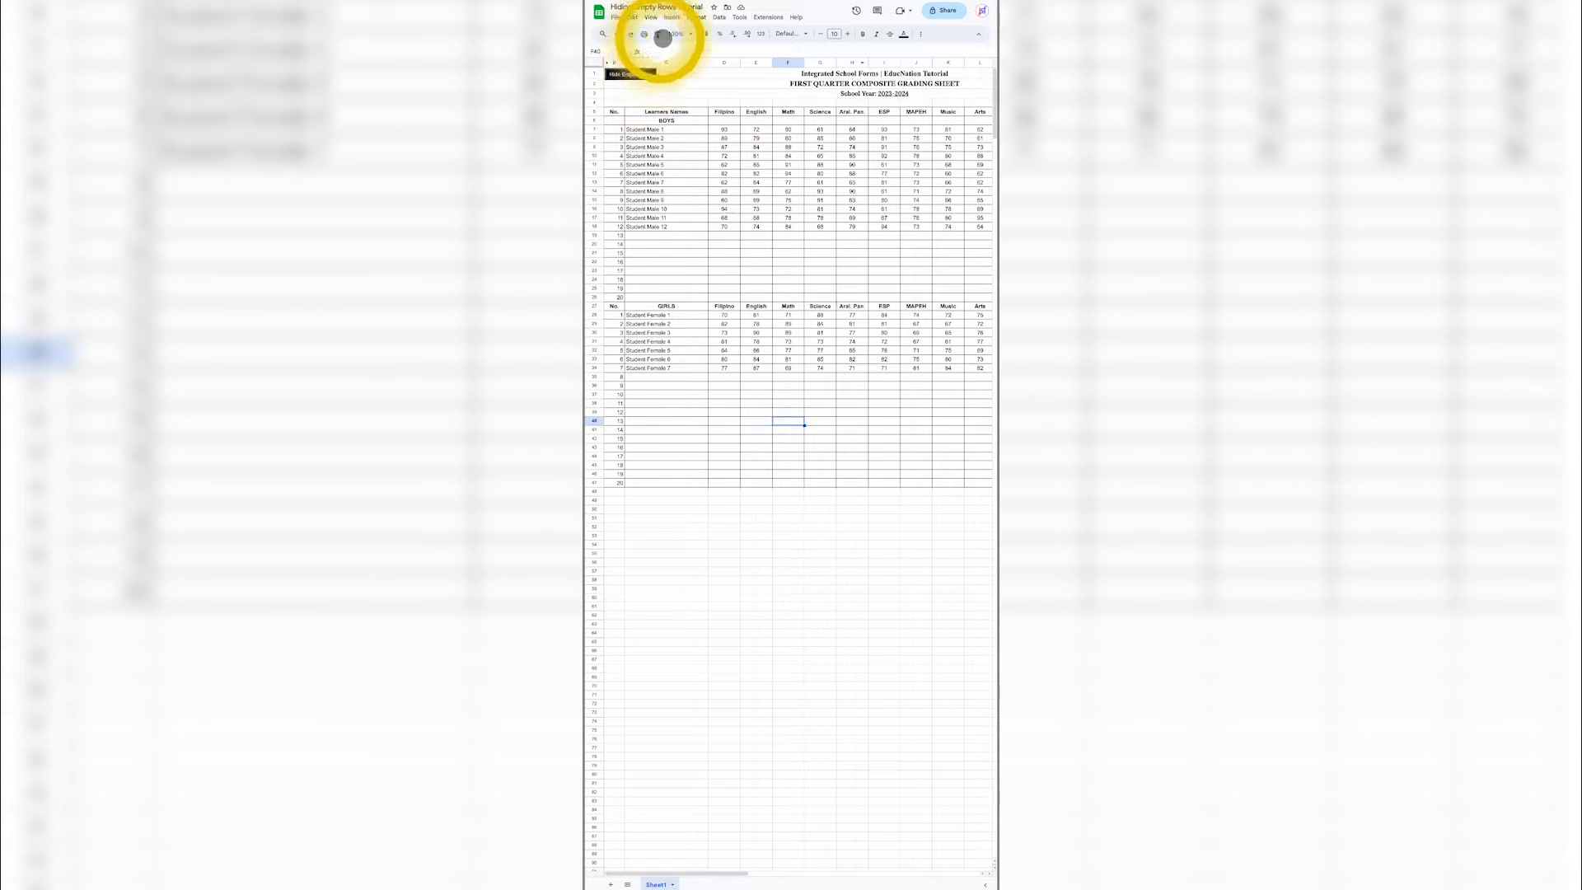
Select the empty Boys rows 19–26 and hide them from the row menu
left_click(687, 33)
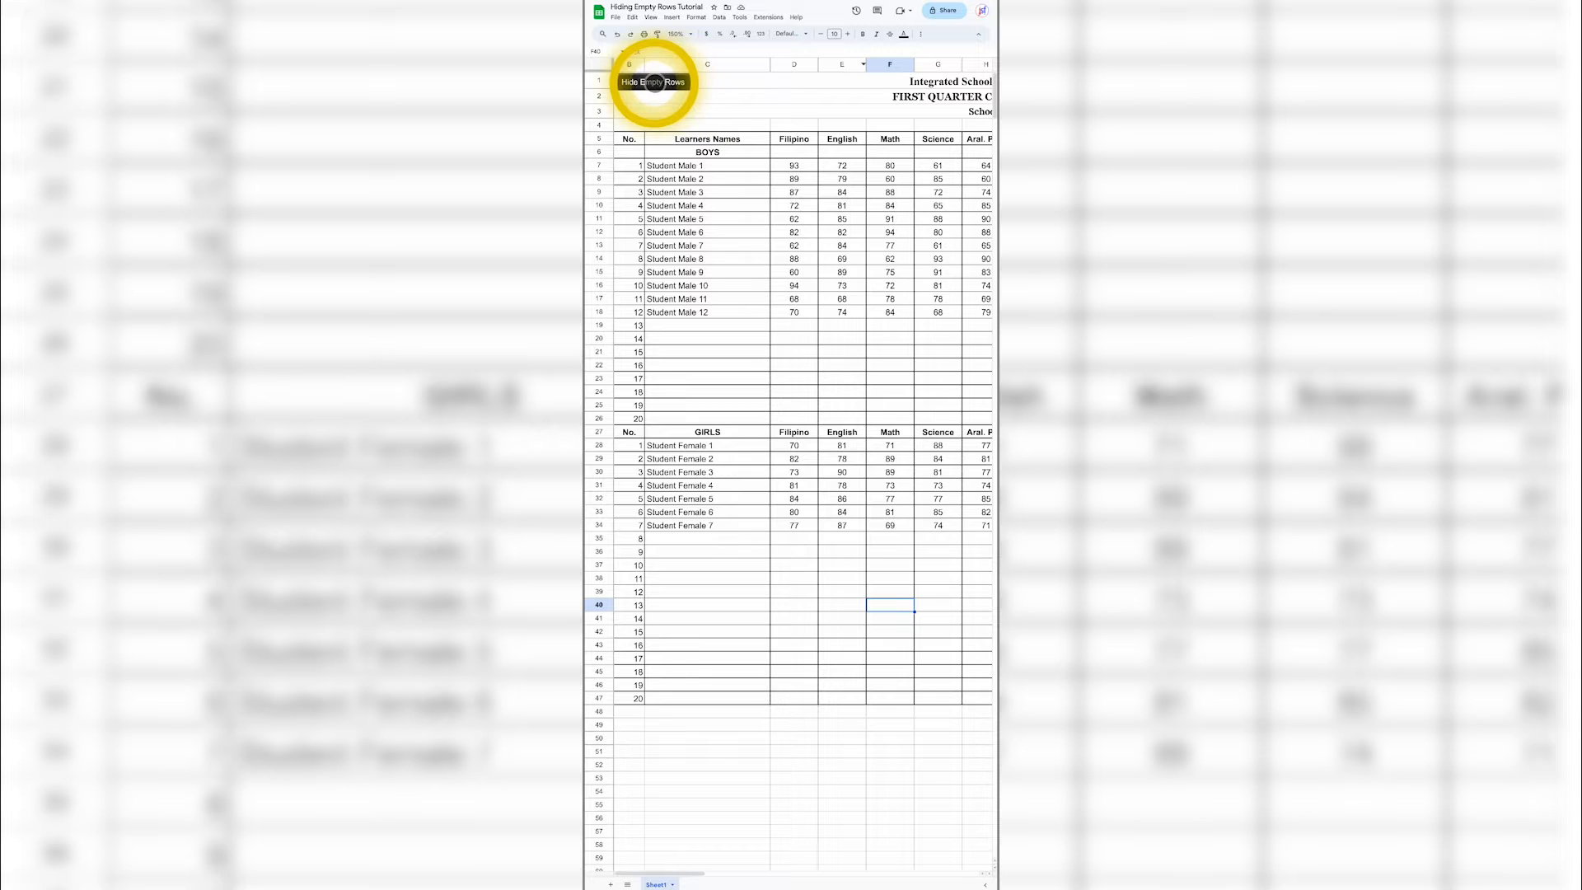
left_click(653, 81)
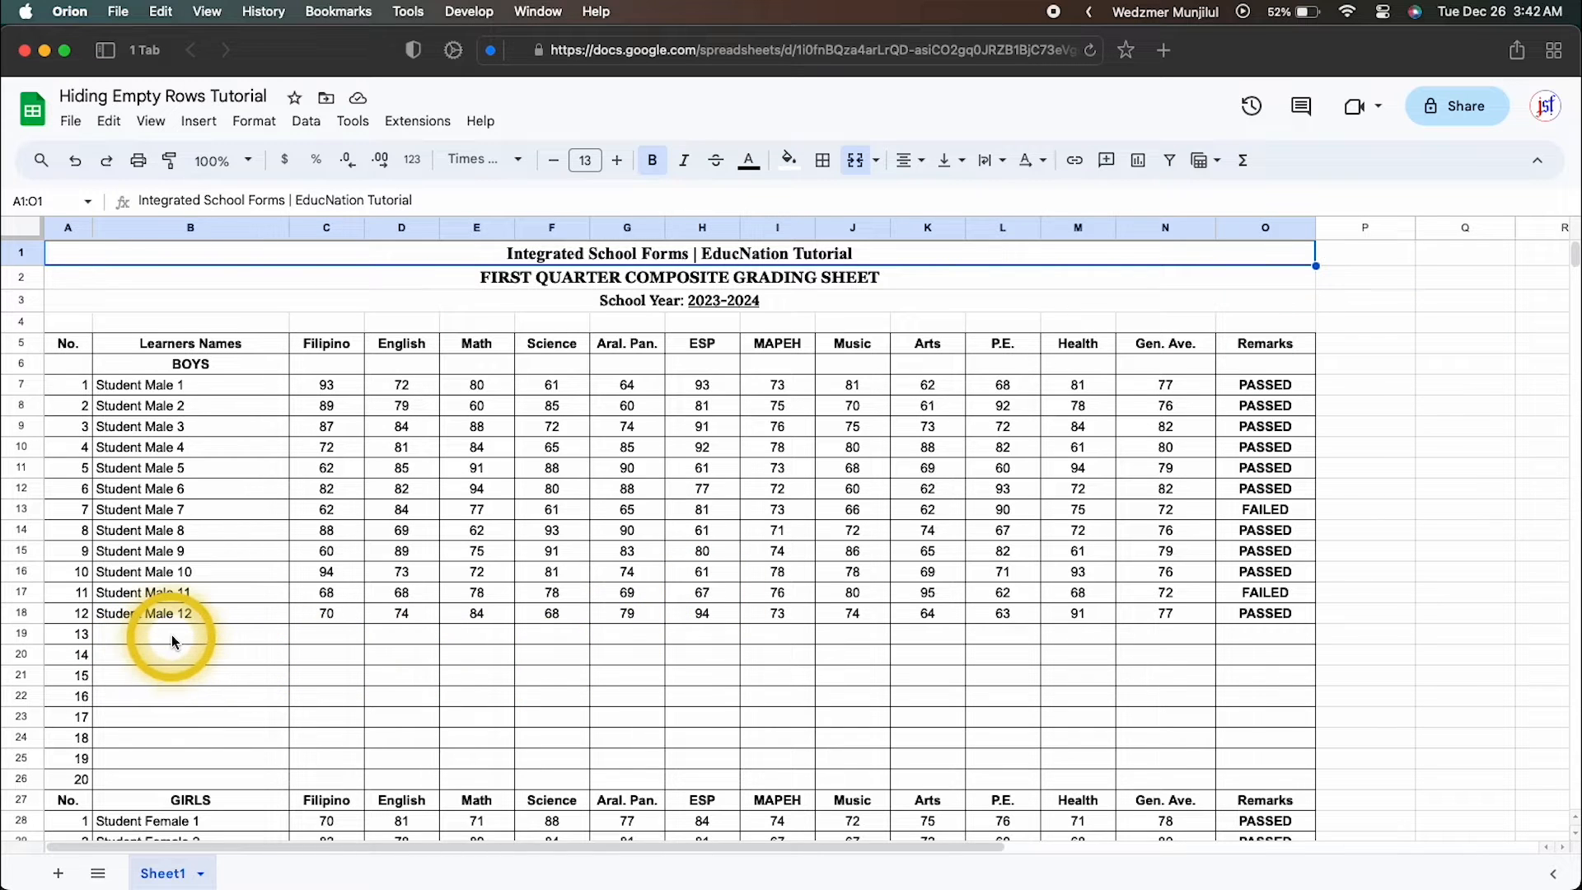
left_click(189, 633)
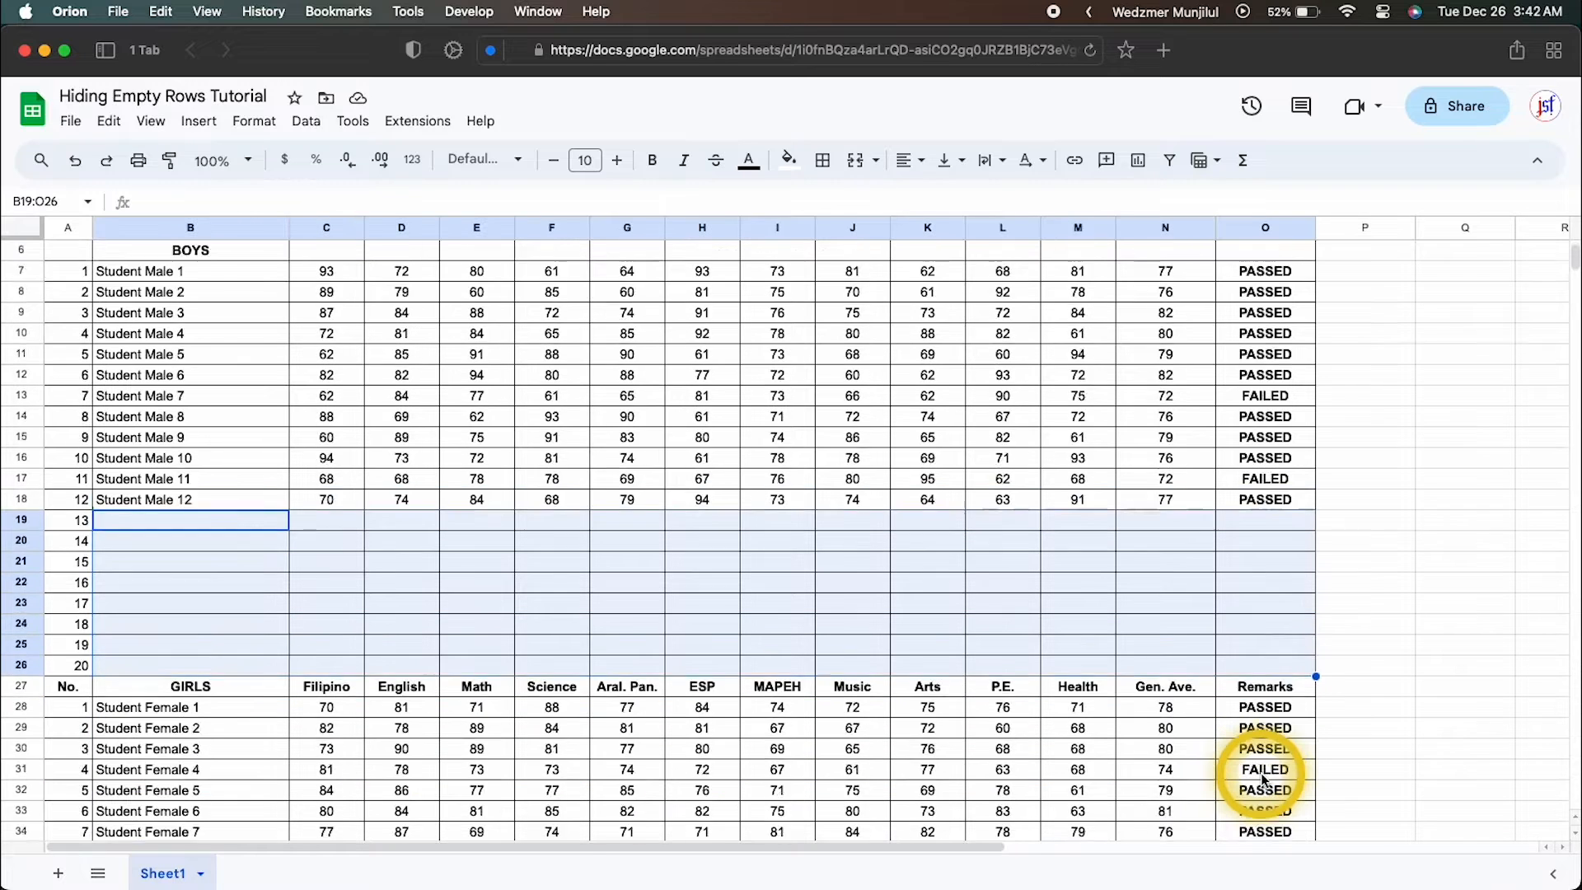
scroll("down", 3)
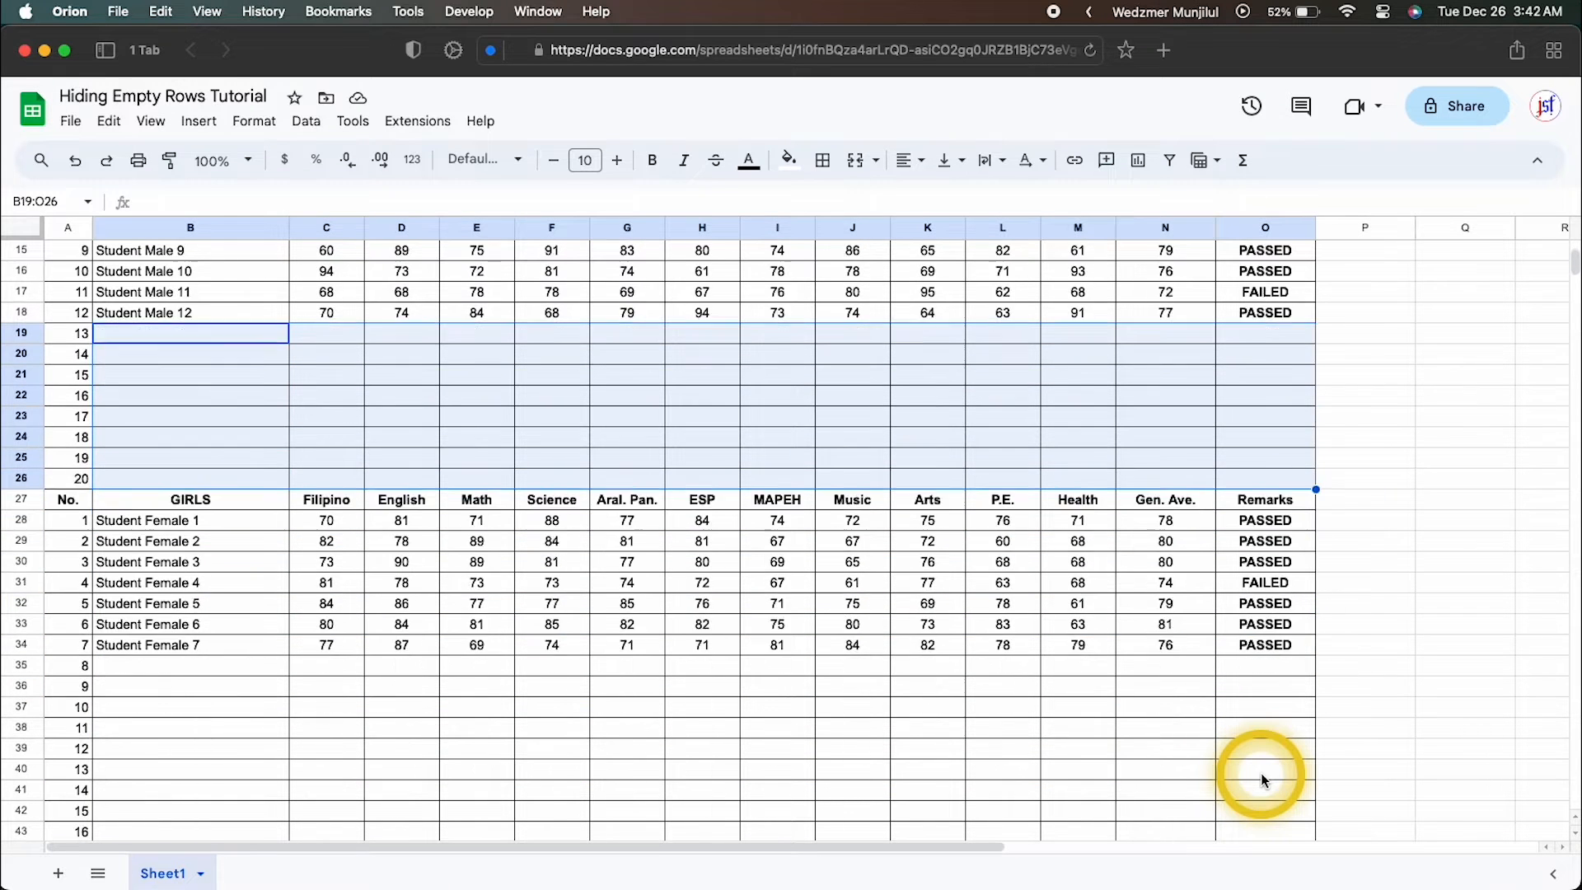
scroll("down", 3)
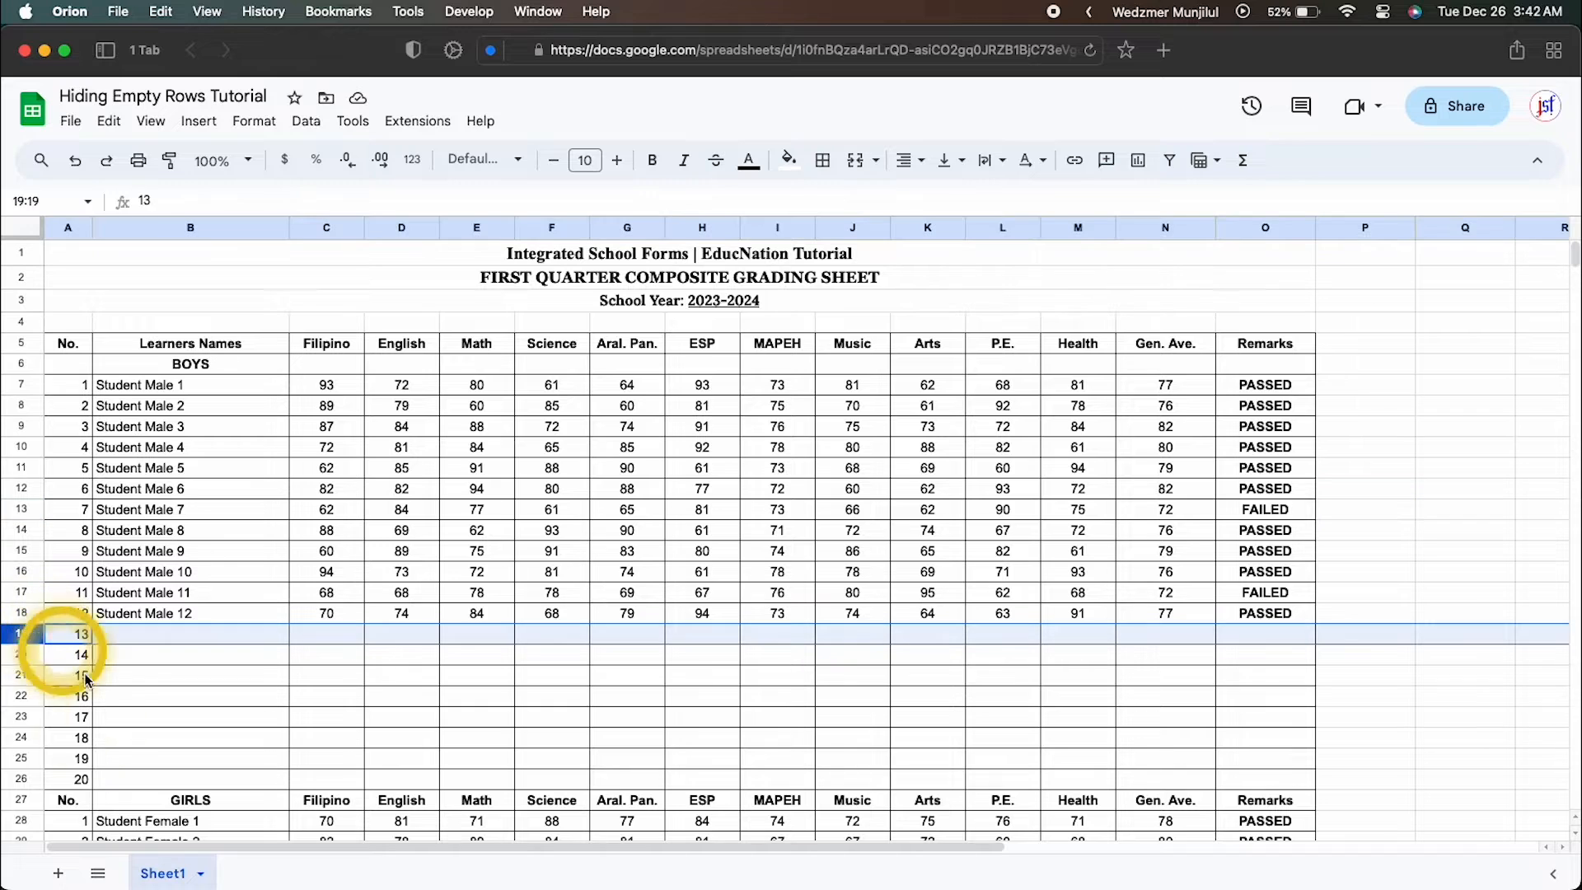
right_click(22, 722)
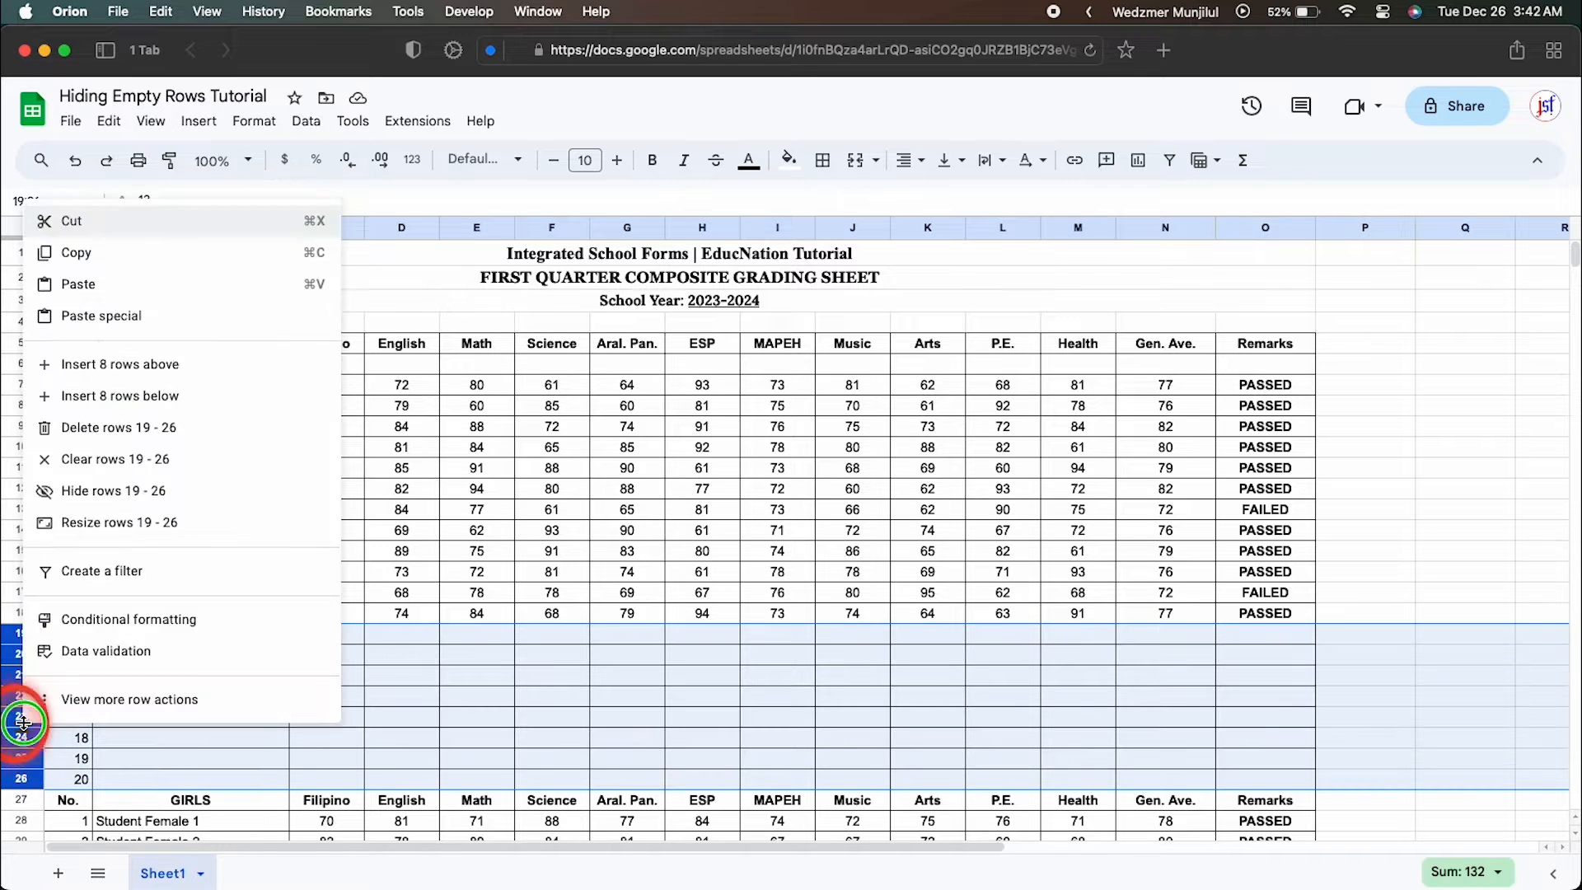
mouse_move(192, 495)
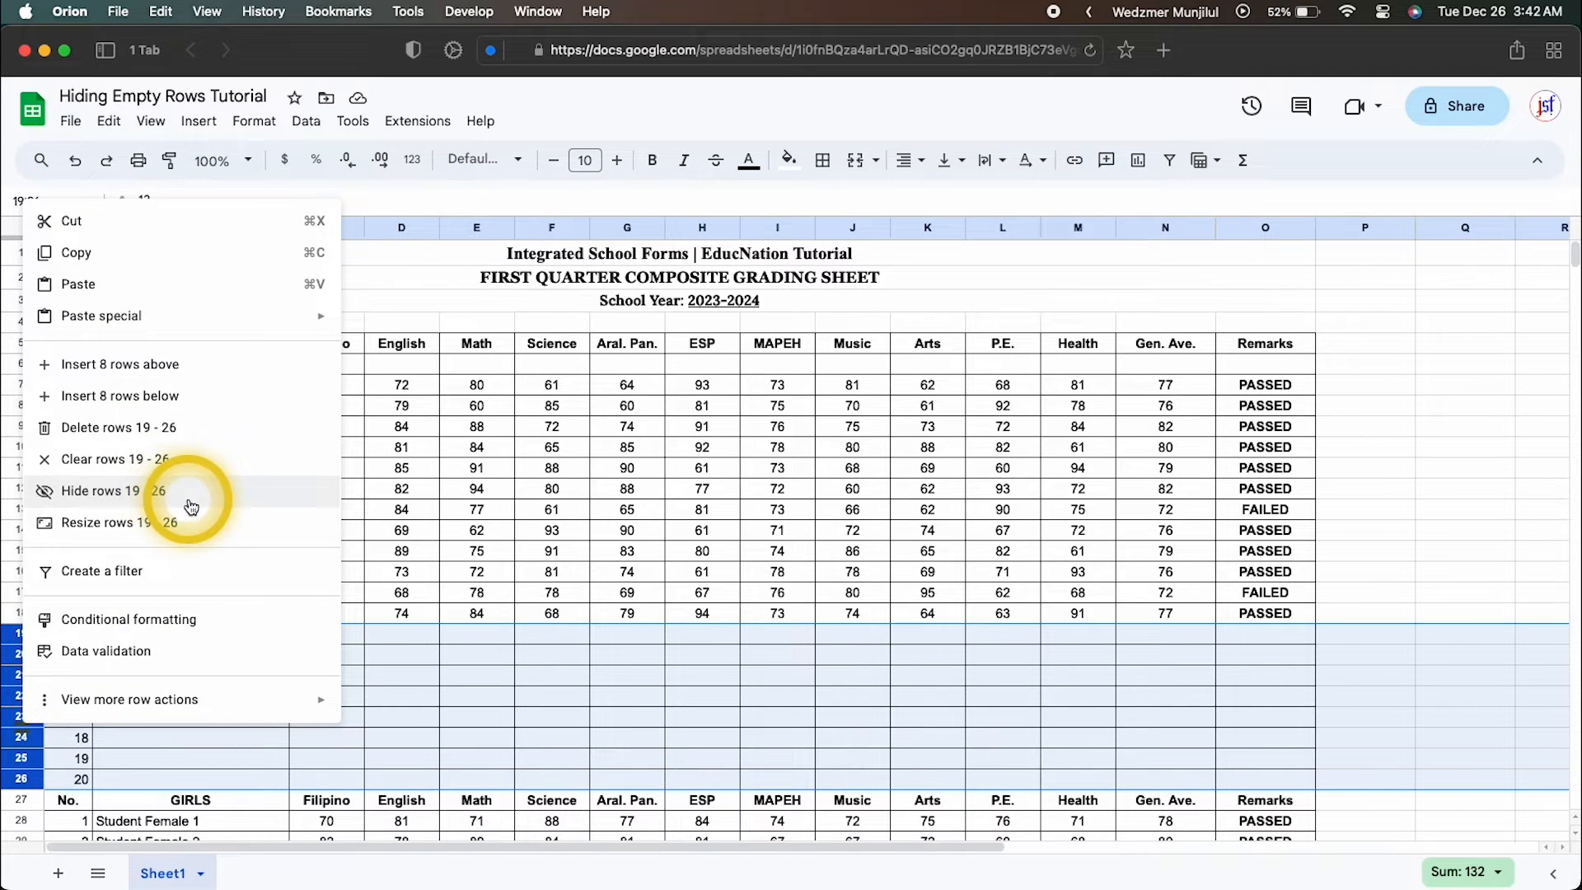
left_click(101, 490)
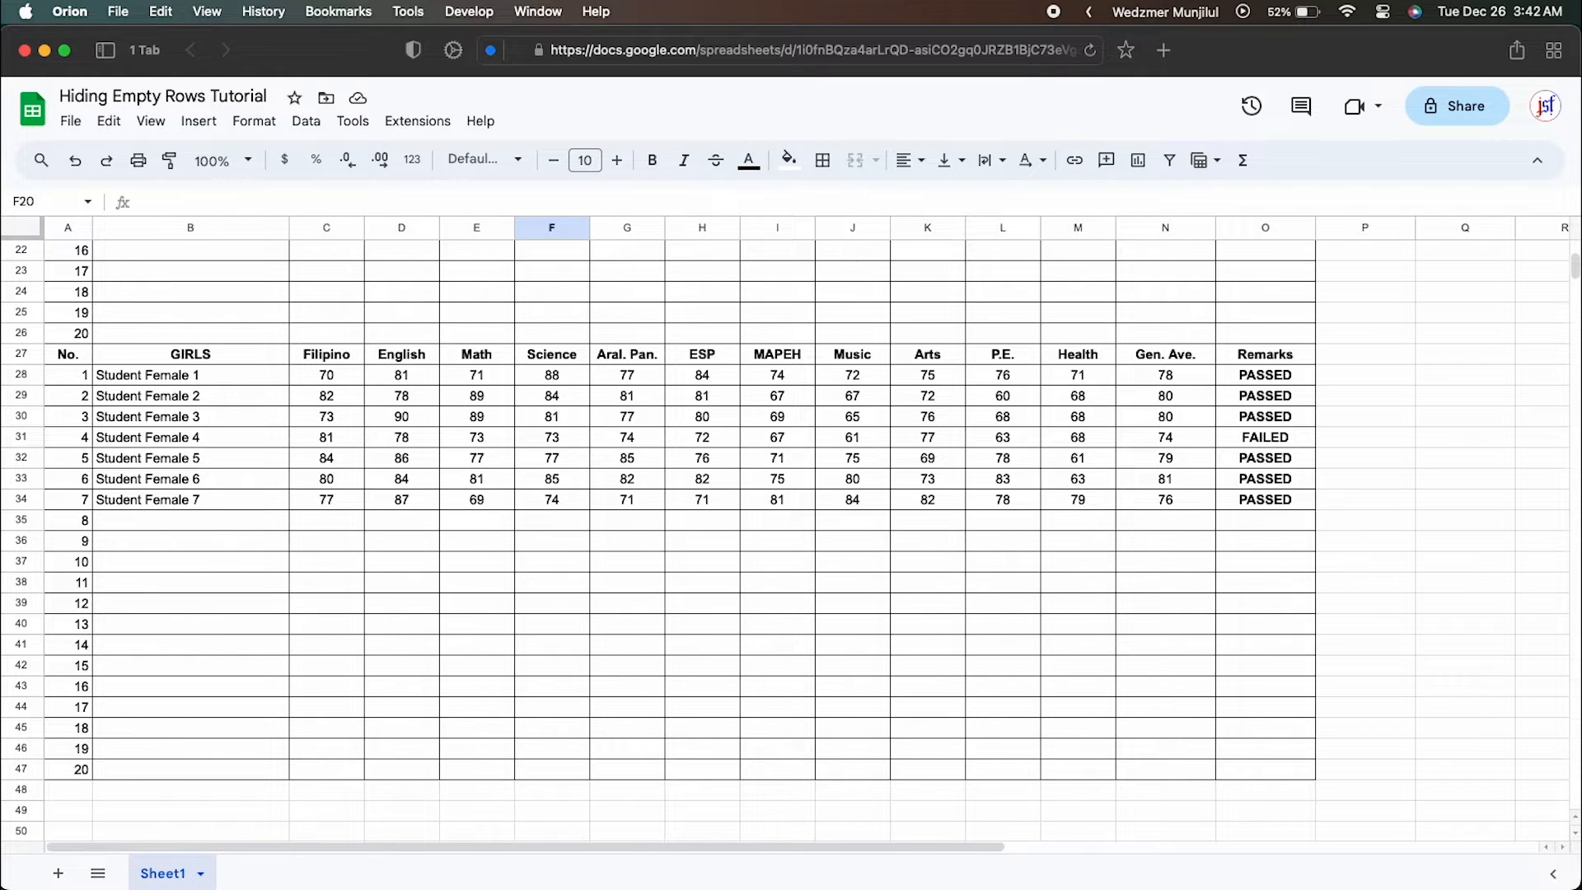
Insert a blank column left of the tables and label it 'Helper Column'
left_click(67, 518)
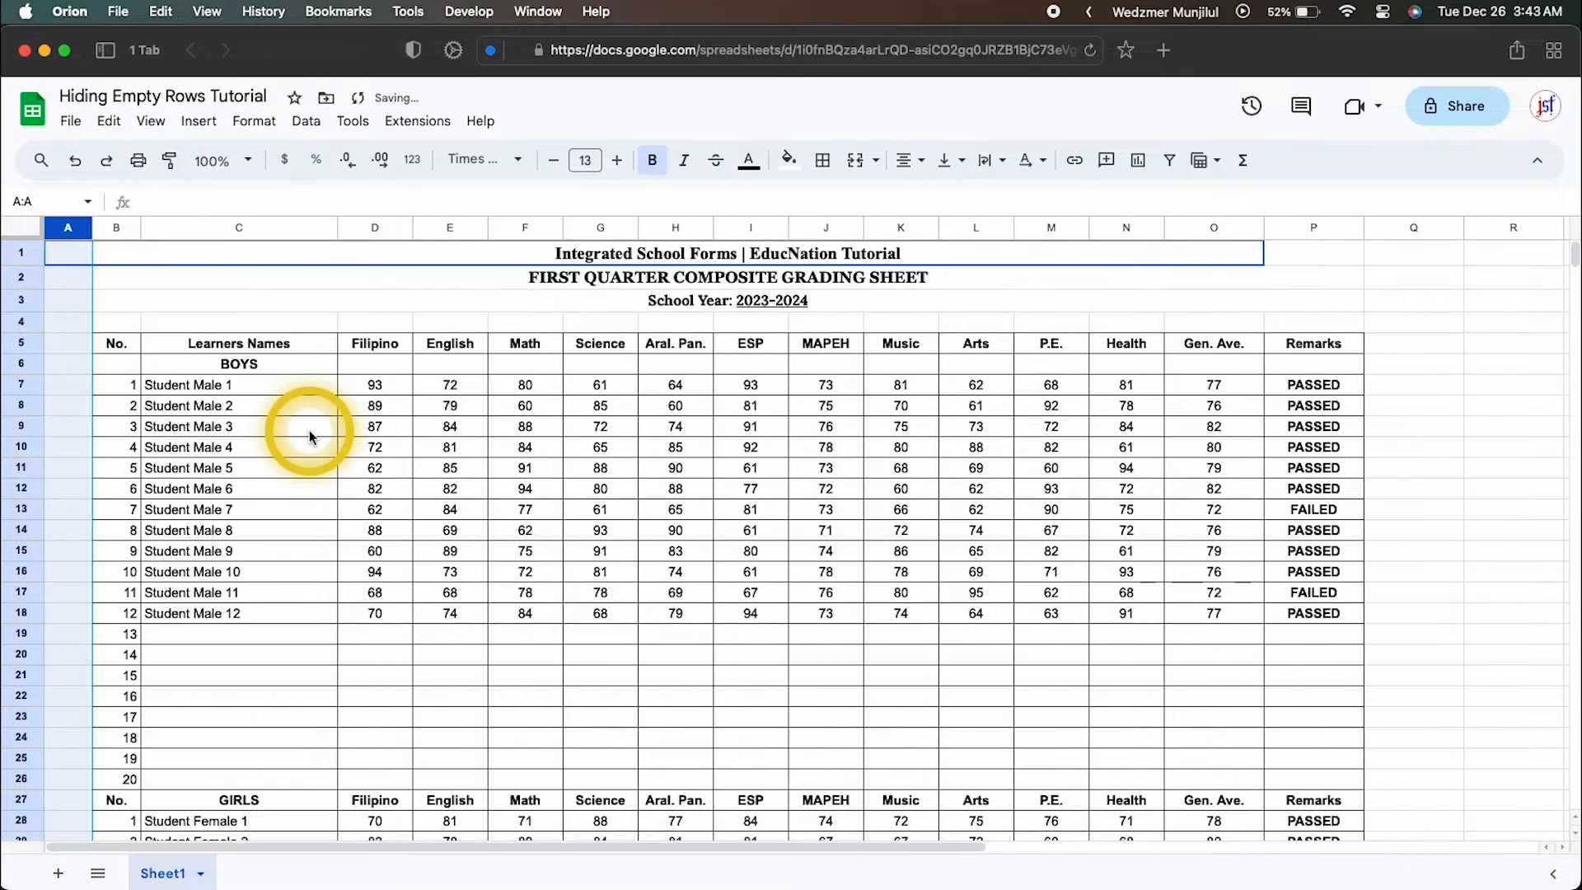
type("Column")
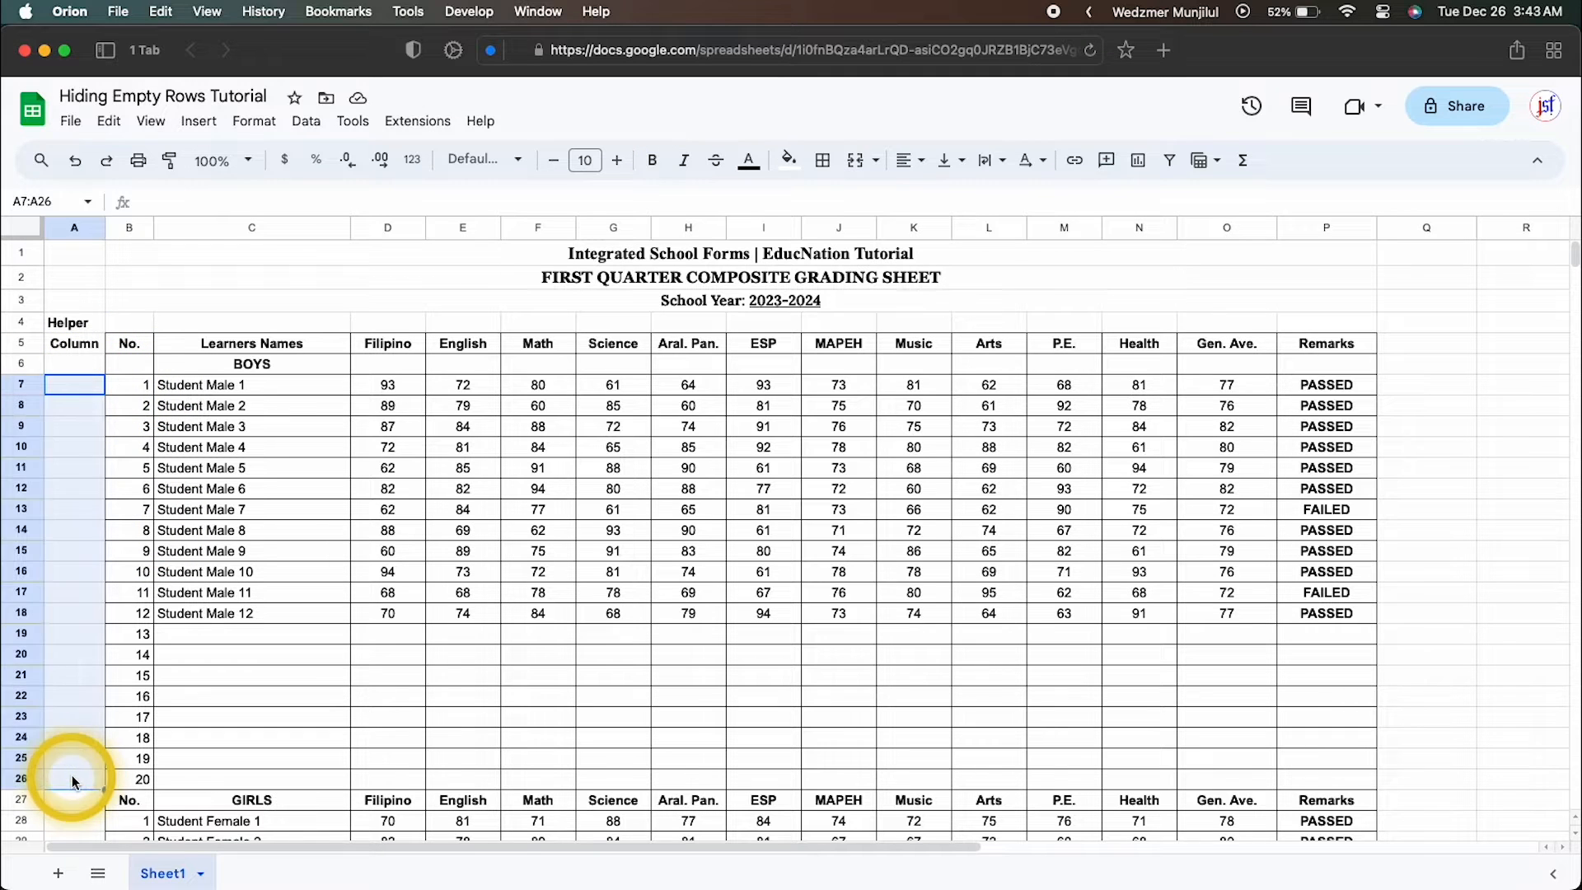
scroll("down", 3)
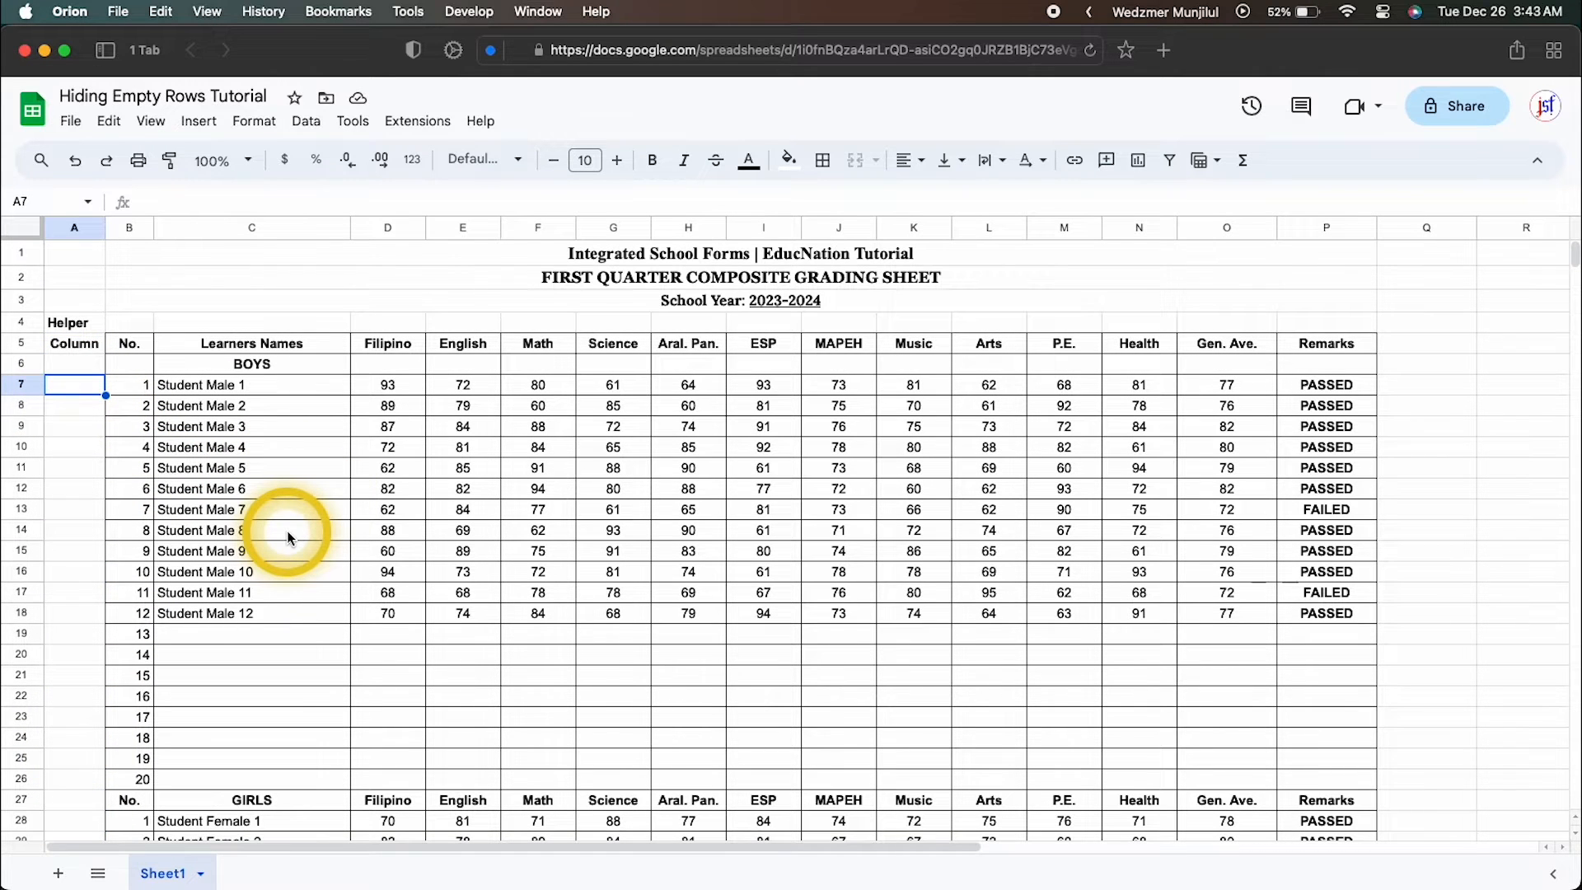
Enter =if(C7="","YES","NO") in the helper column and fill it down
type("=if(C7=\"")
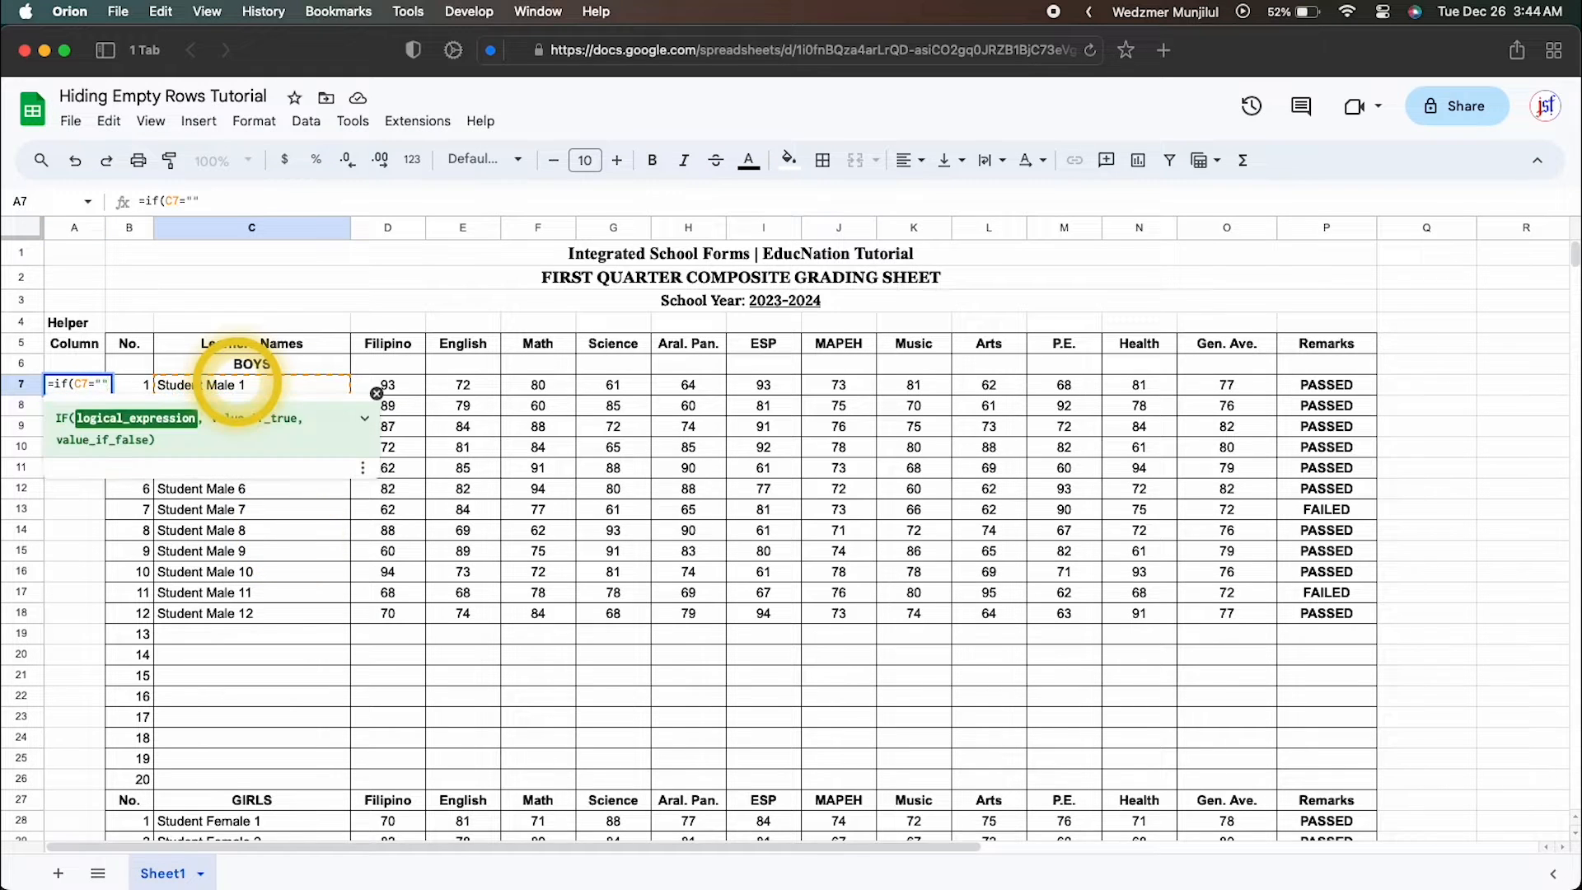
type(",\"YES\"")
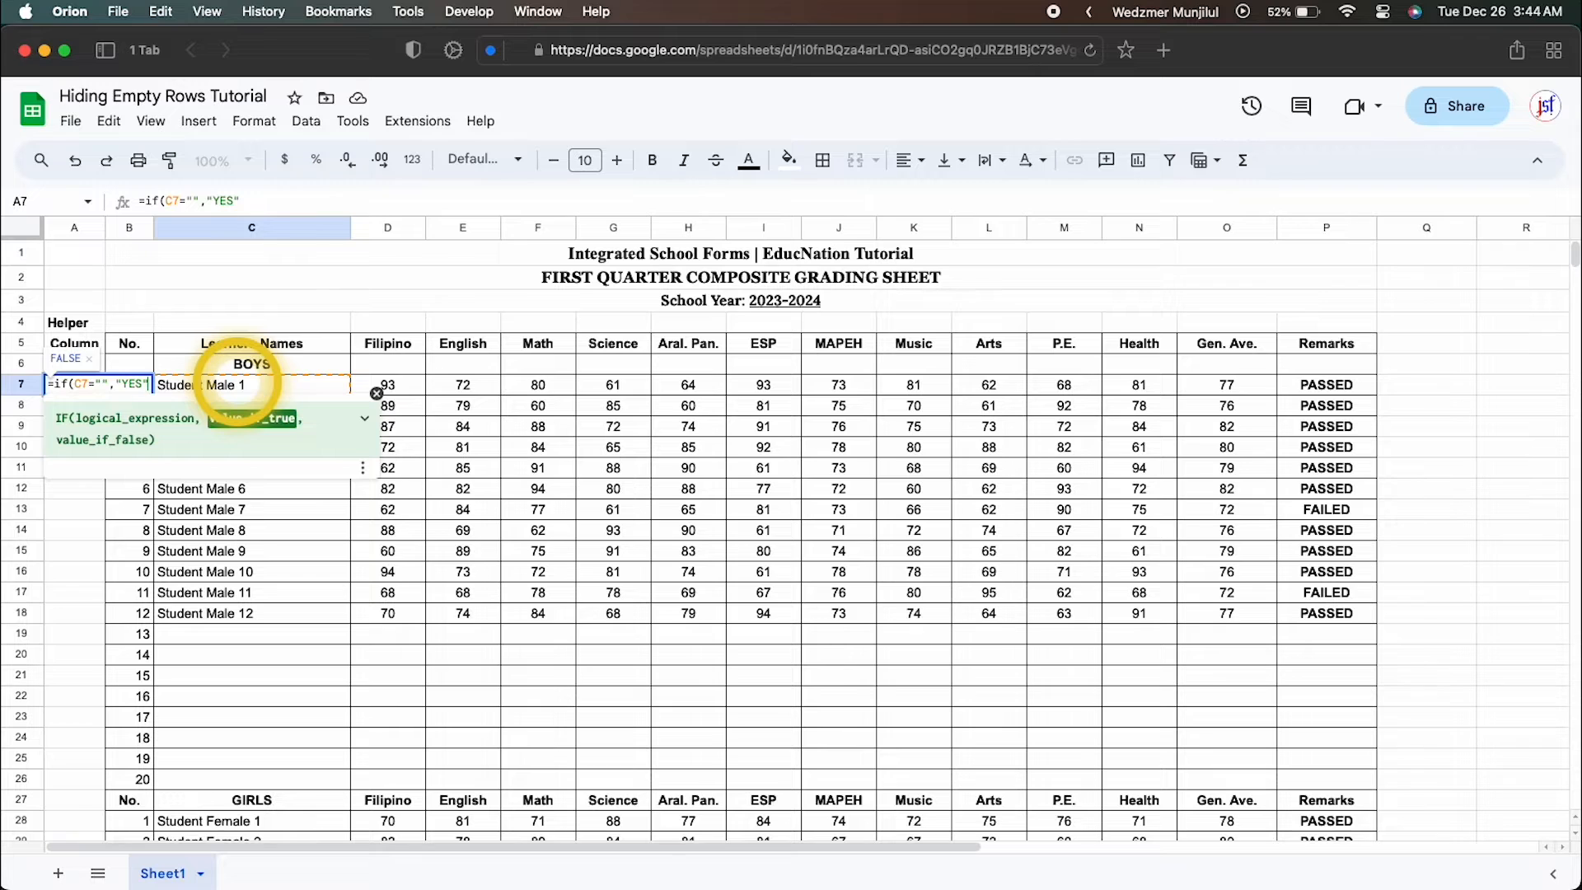
type(",\"NO\"")
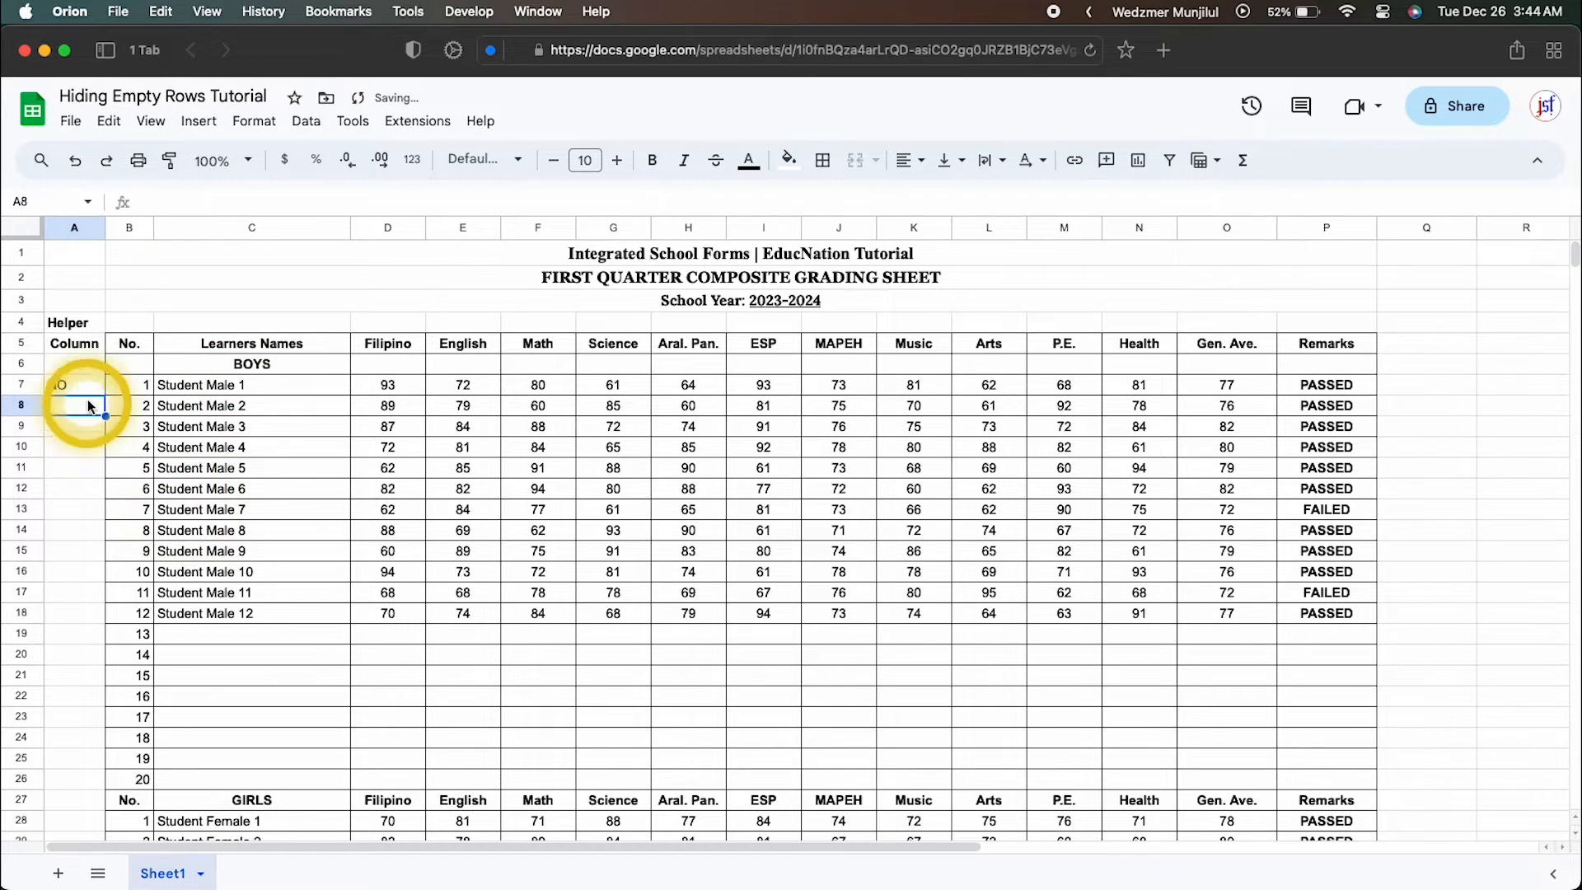
left_click(73, 385)
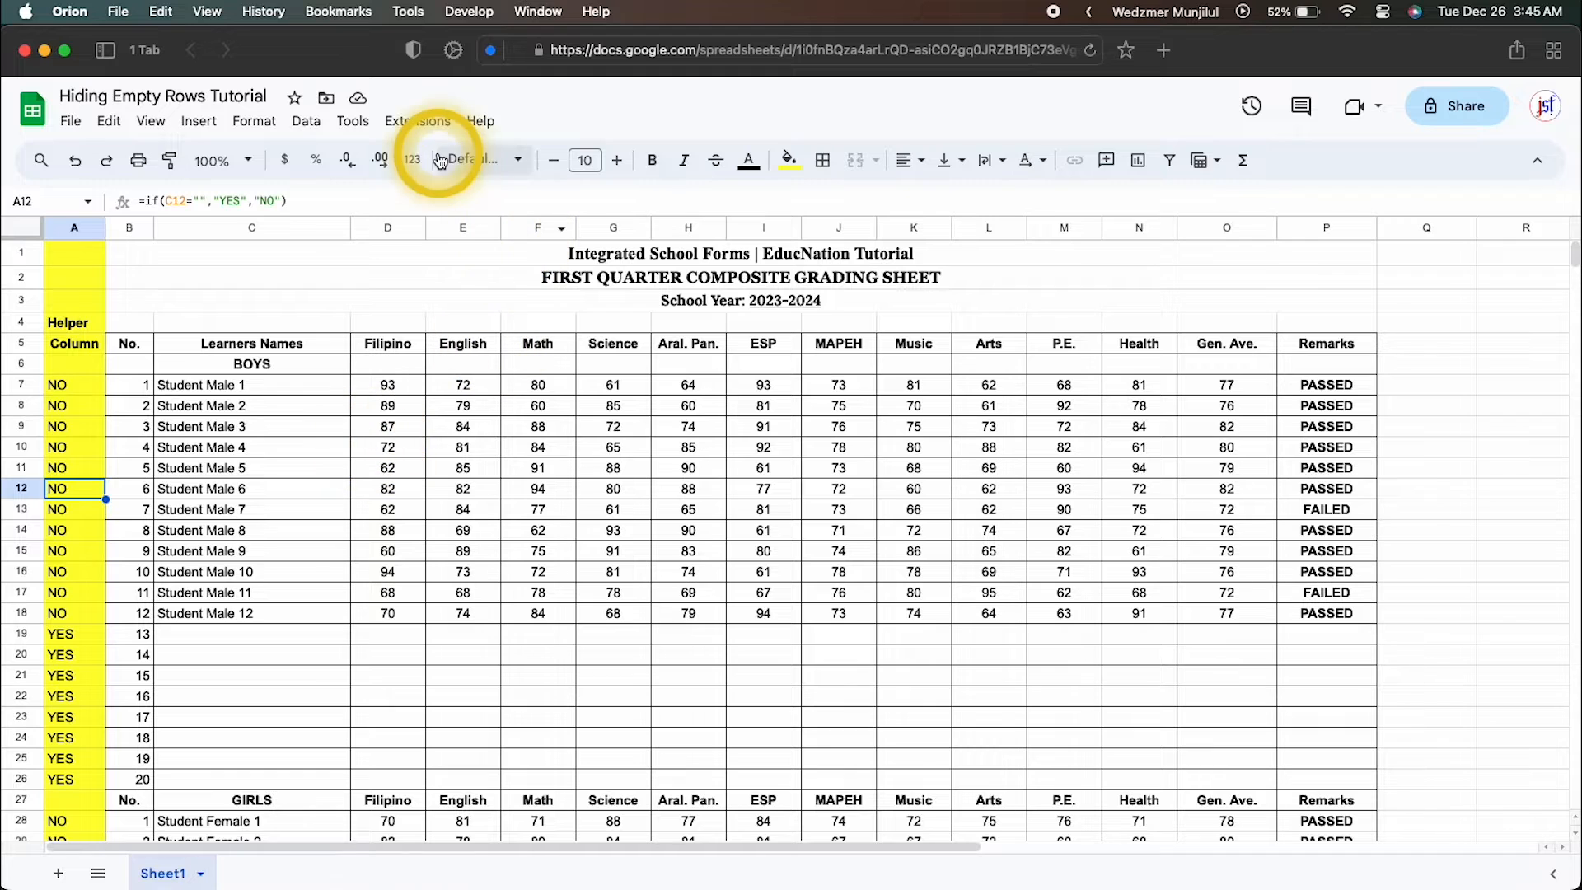
Launch the Apps Script editor from the Extensions menu
left_click(417, 122)
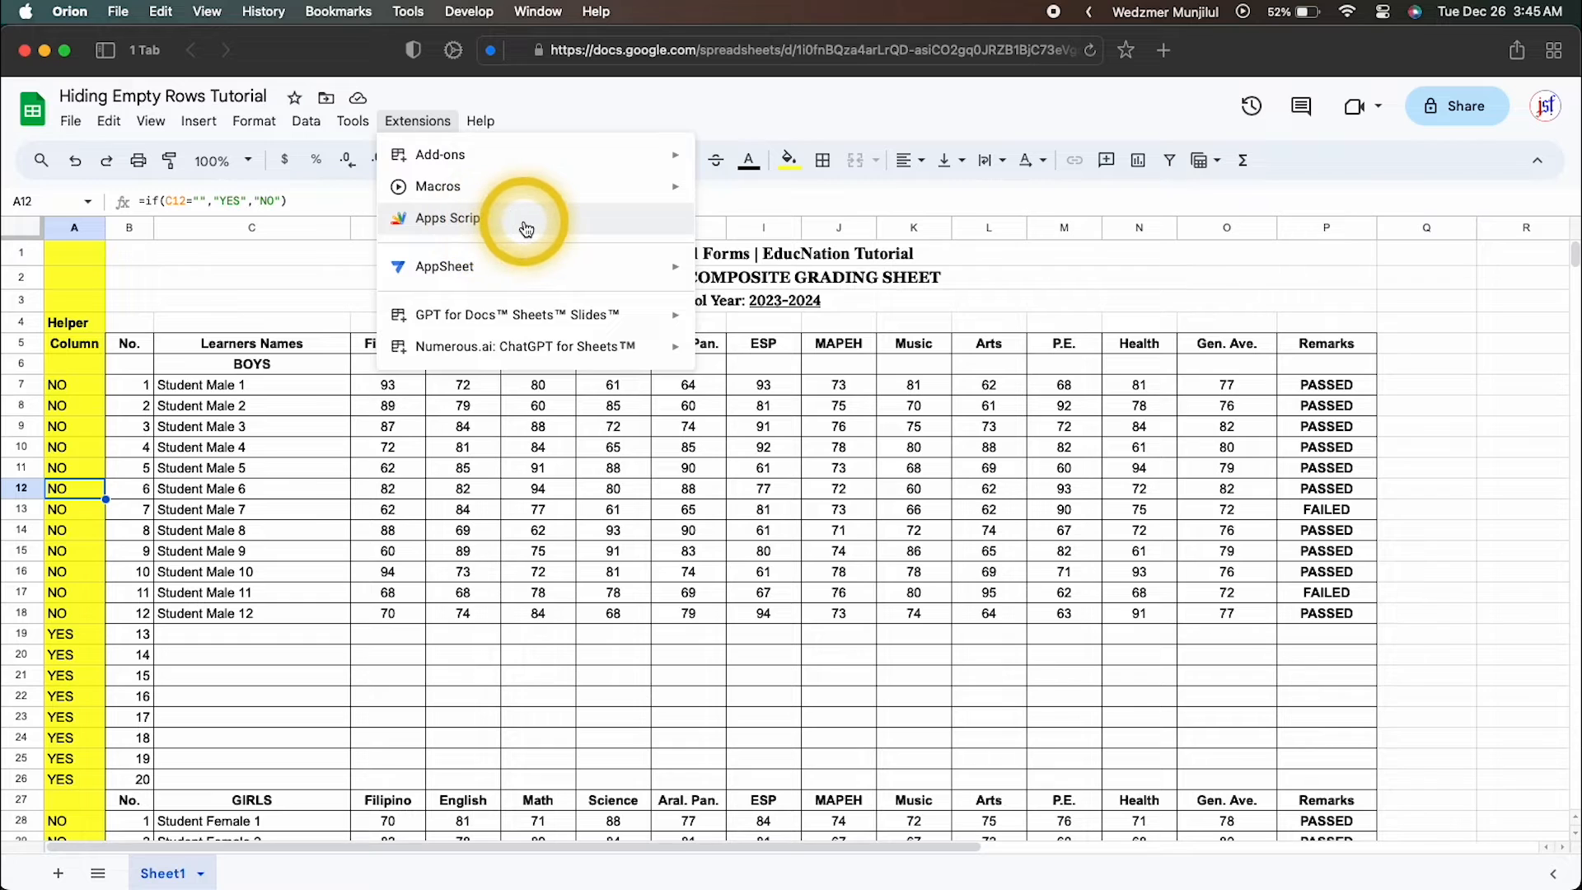
left_click(446, 217)
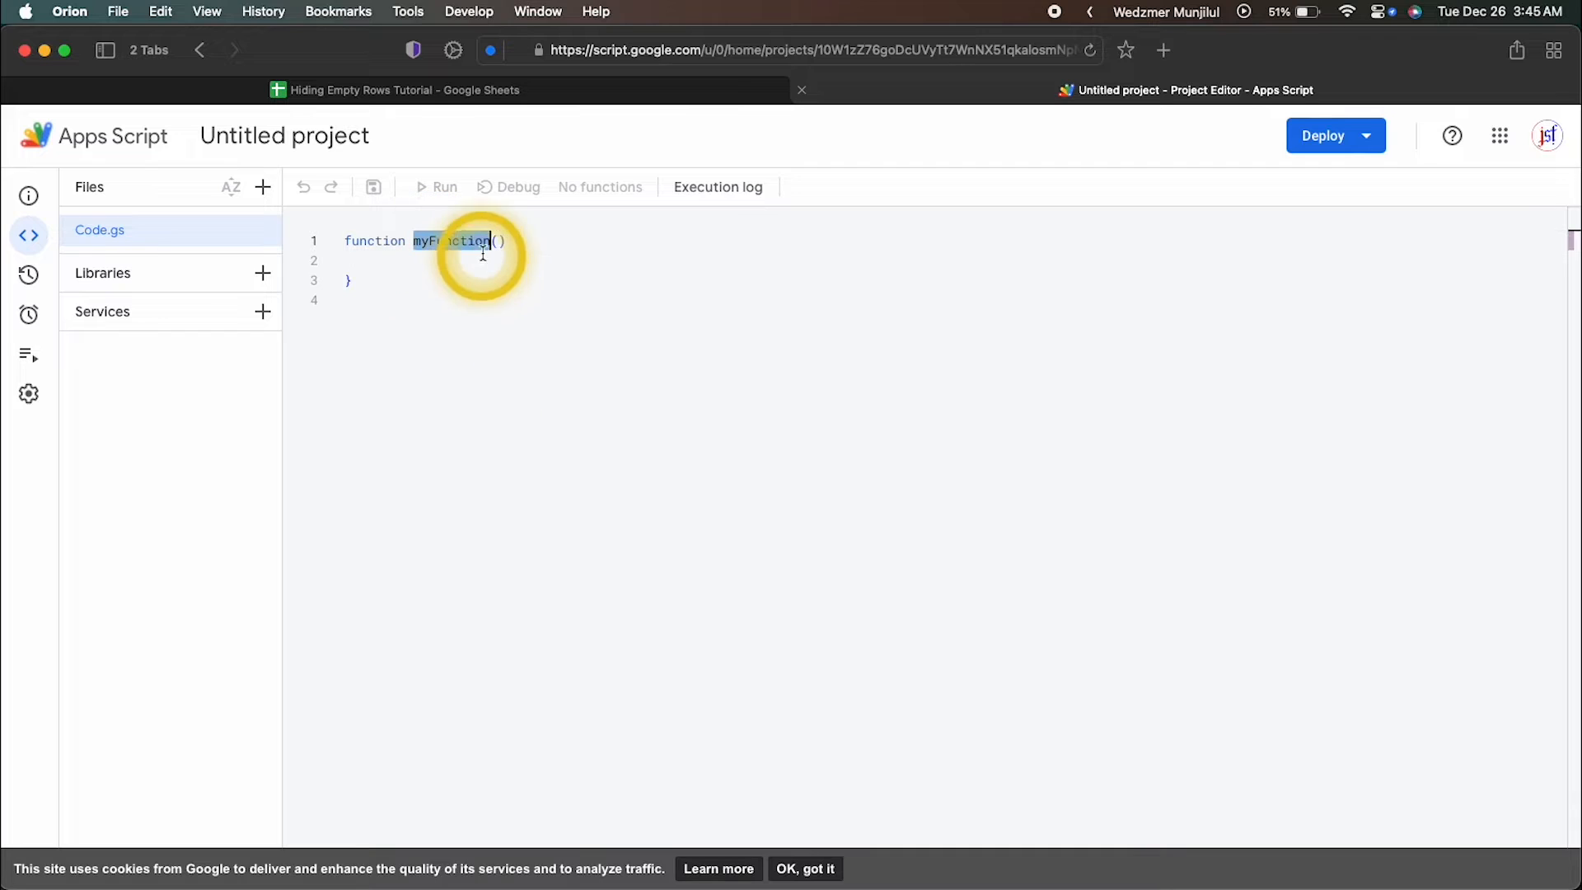
Name the function AutoHidingTechnique, get the active sheet, and show all rows
type("AutoHiding")
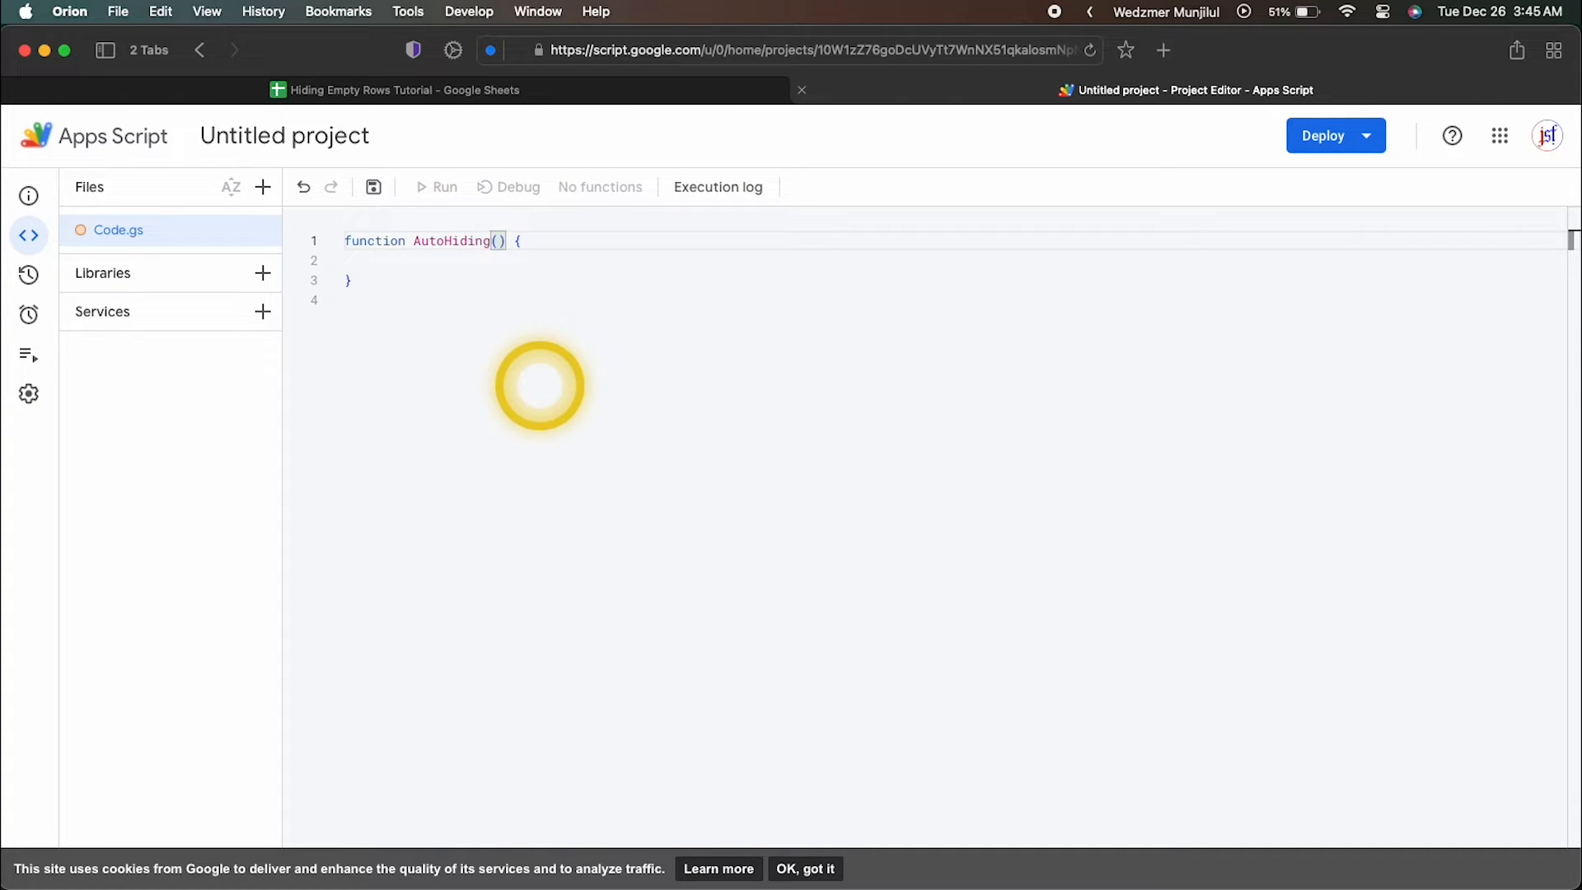
type("Technique")
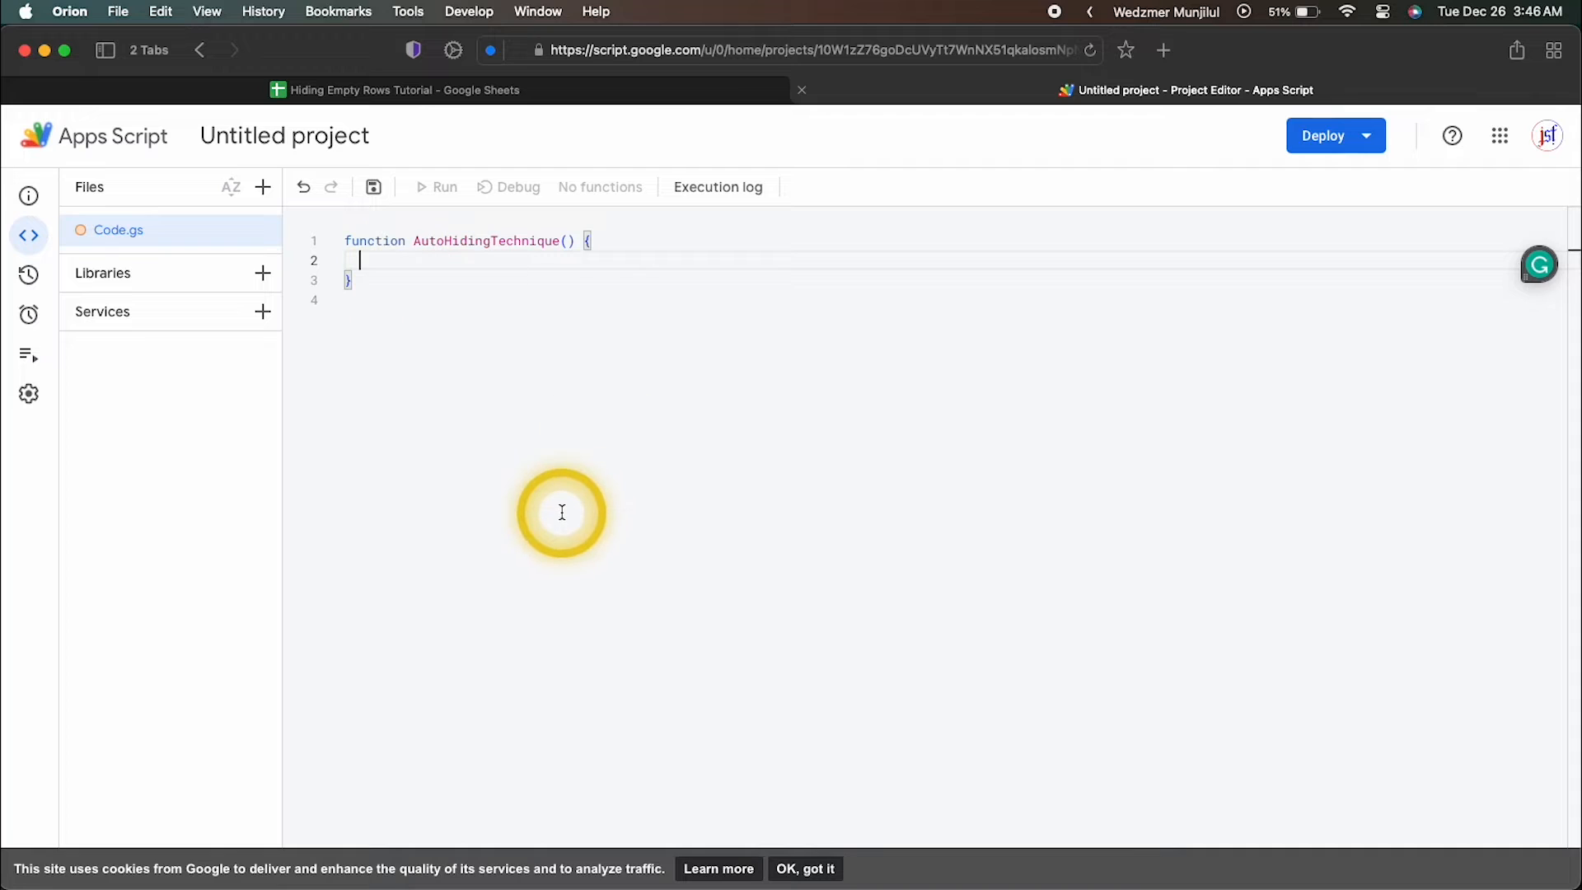
type("var sh")
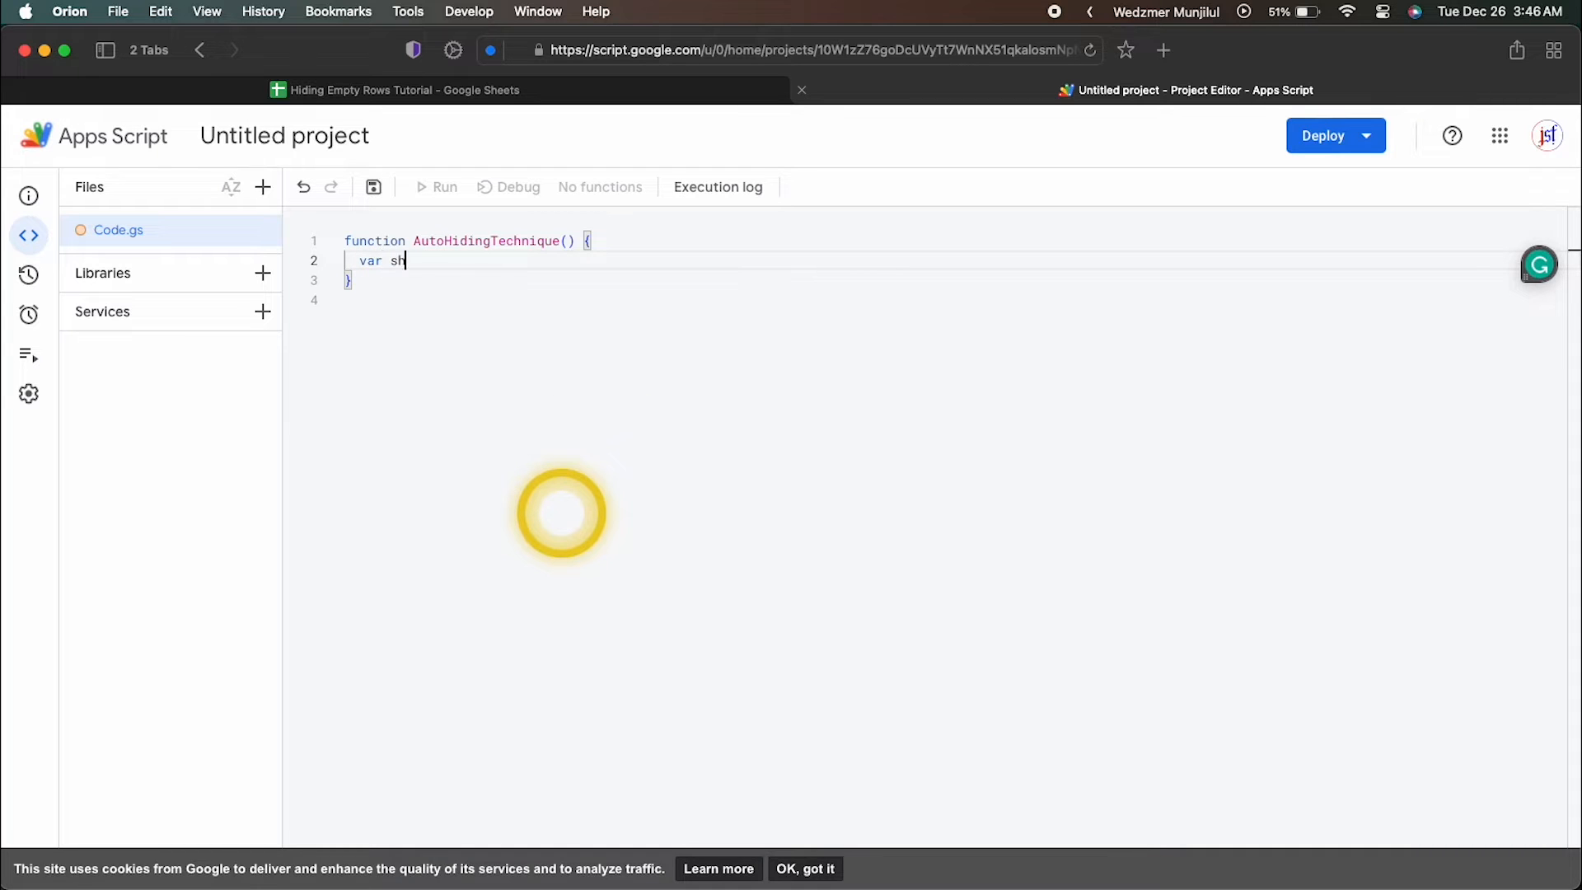
type("eet = SpreadsheetApp.getActive")
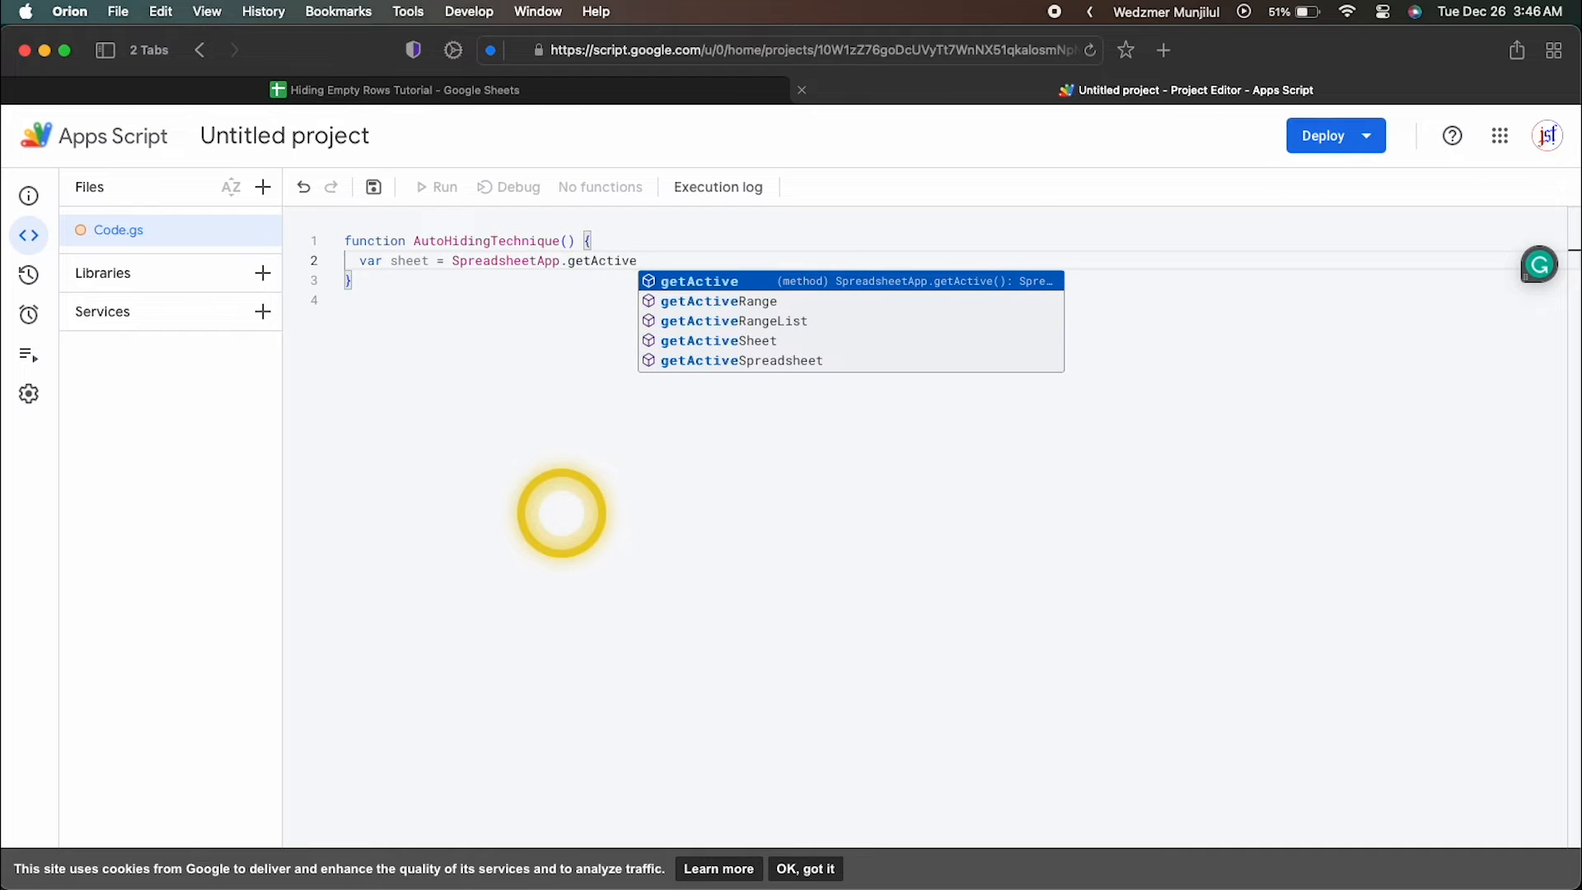
type("Spreadsheet().getac")
type("sheet.showRows(1, sheet.getLastRow(")
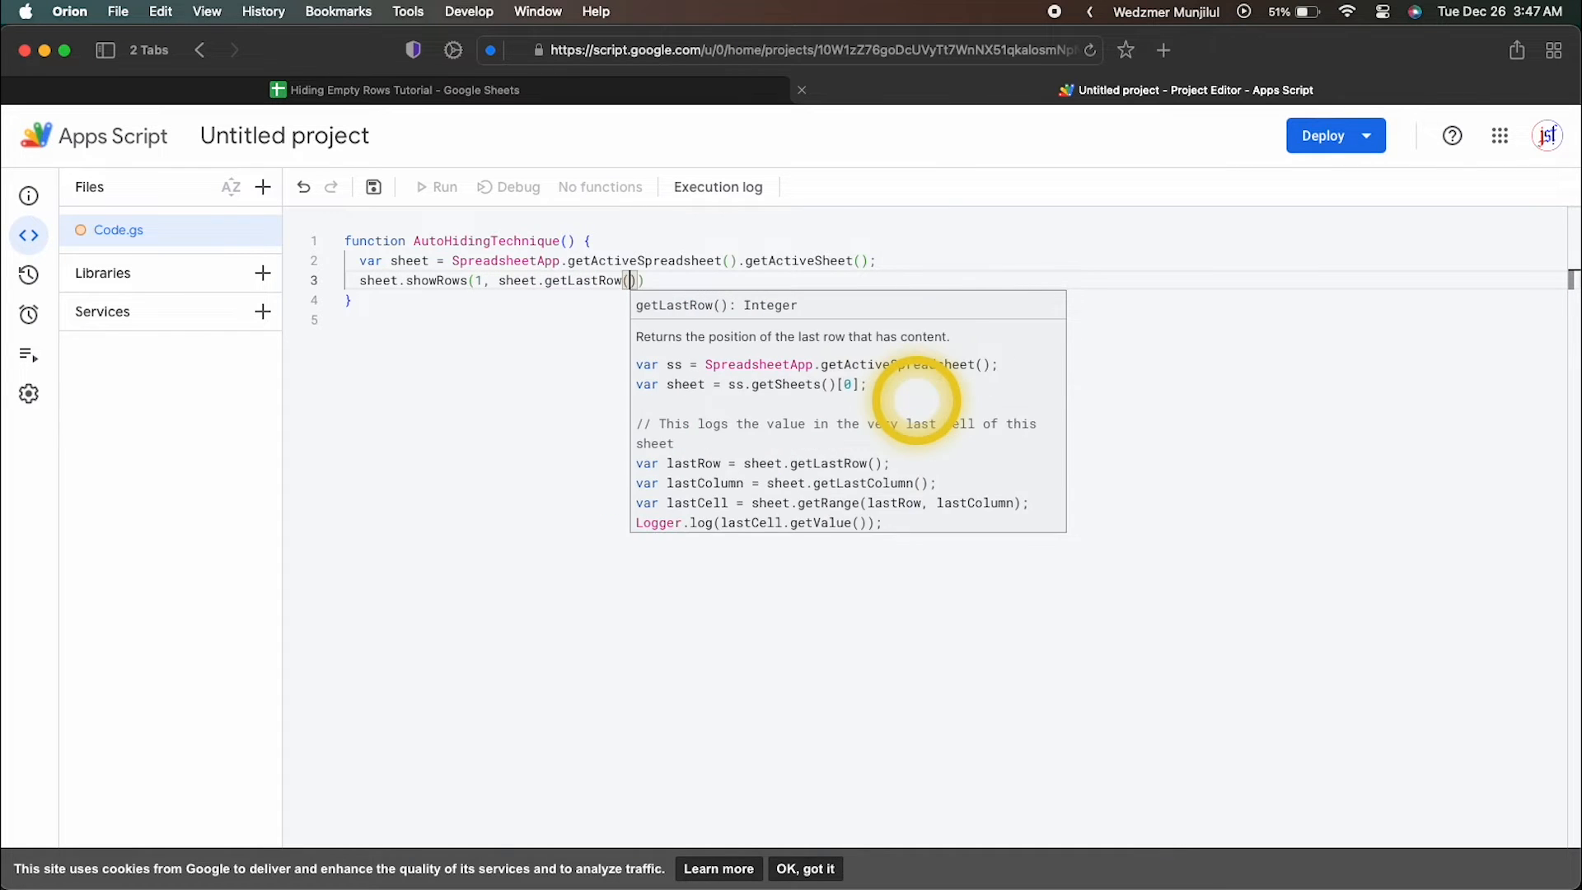
type("); // this line ensures that all rows in the sheet are visible.")
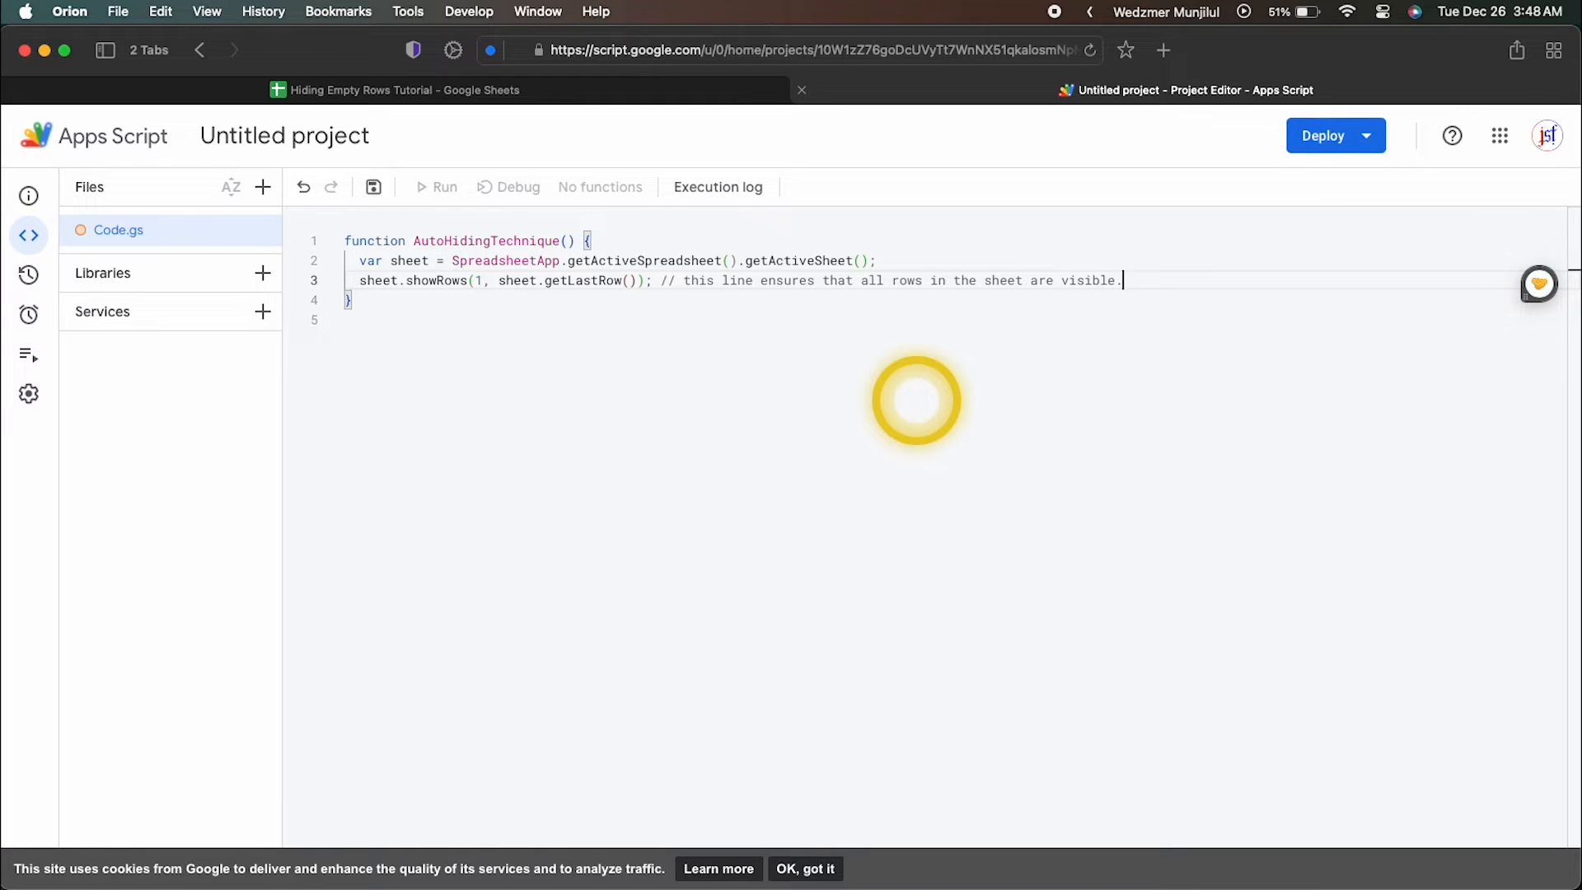
Add lines getting column A's range, its values and its row count
type("var range = sheet.getRange(\"A1:A\" + sheet.getLastRow());")
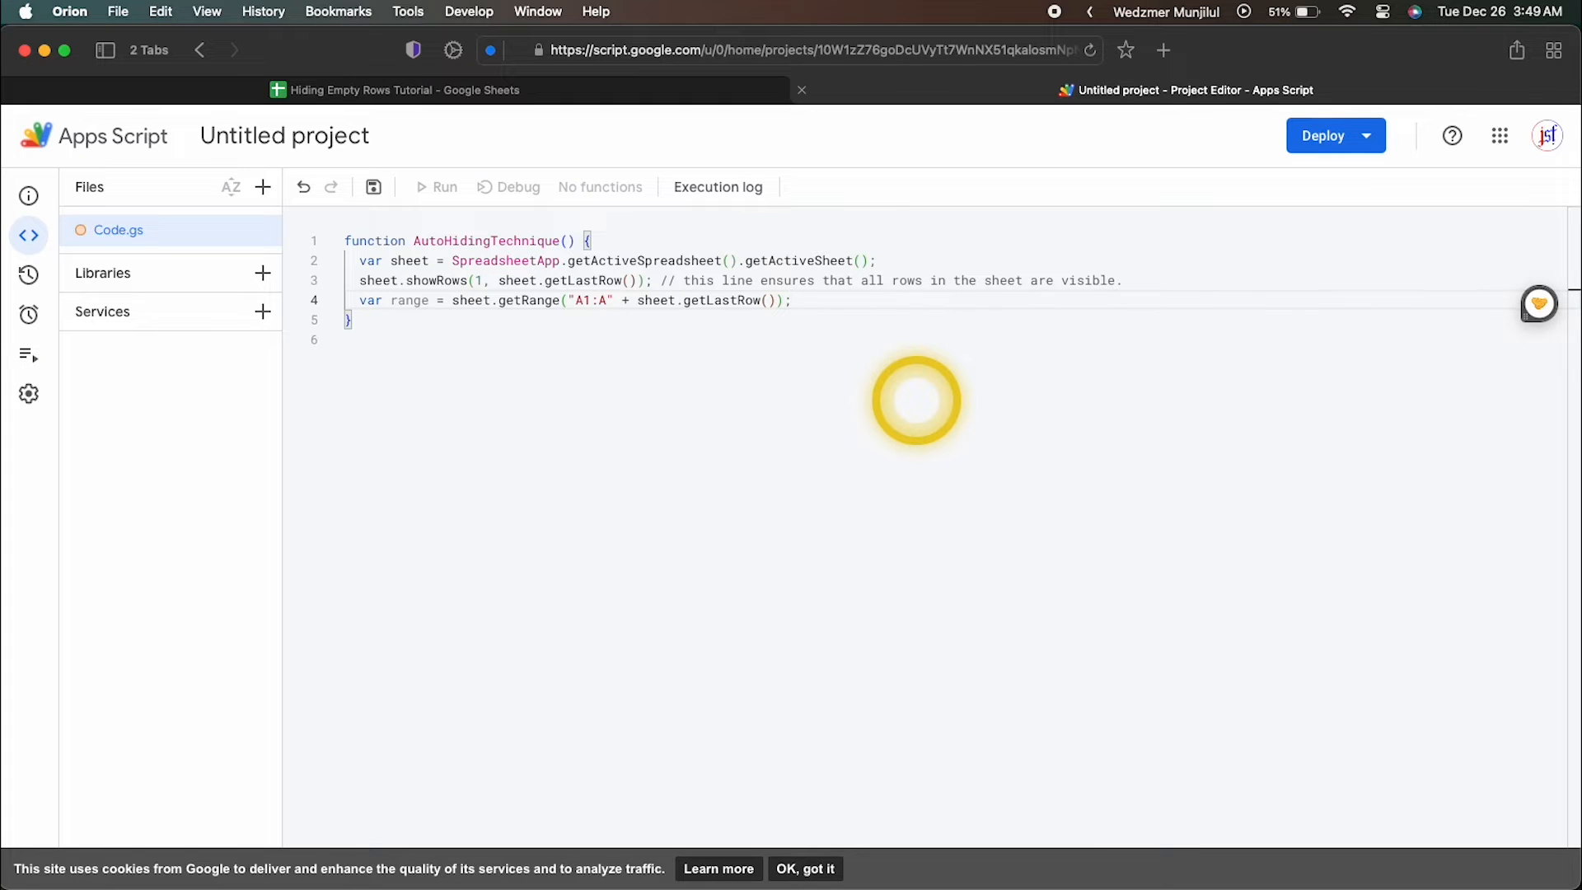
type("var values = range.getValues();")
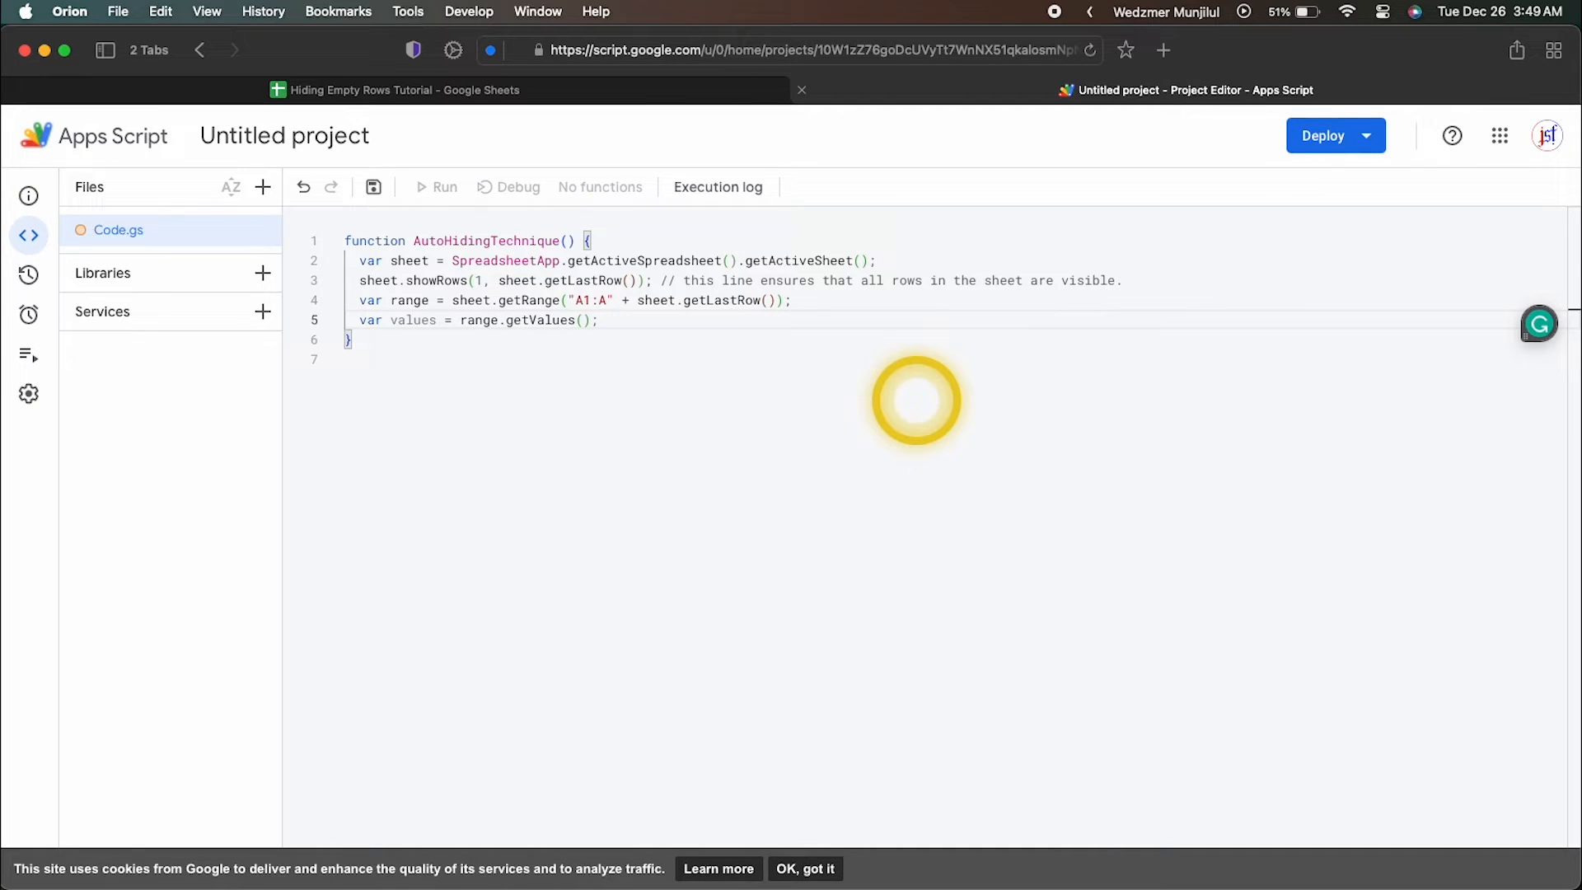
type("var")
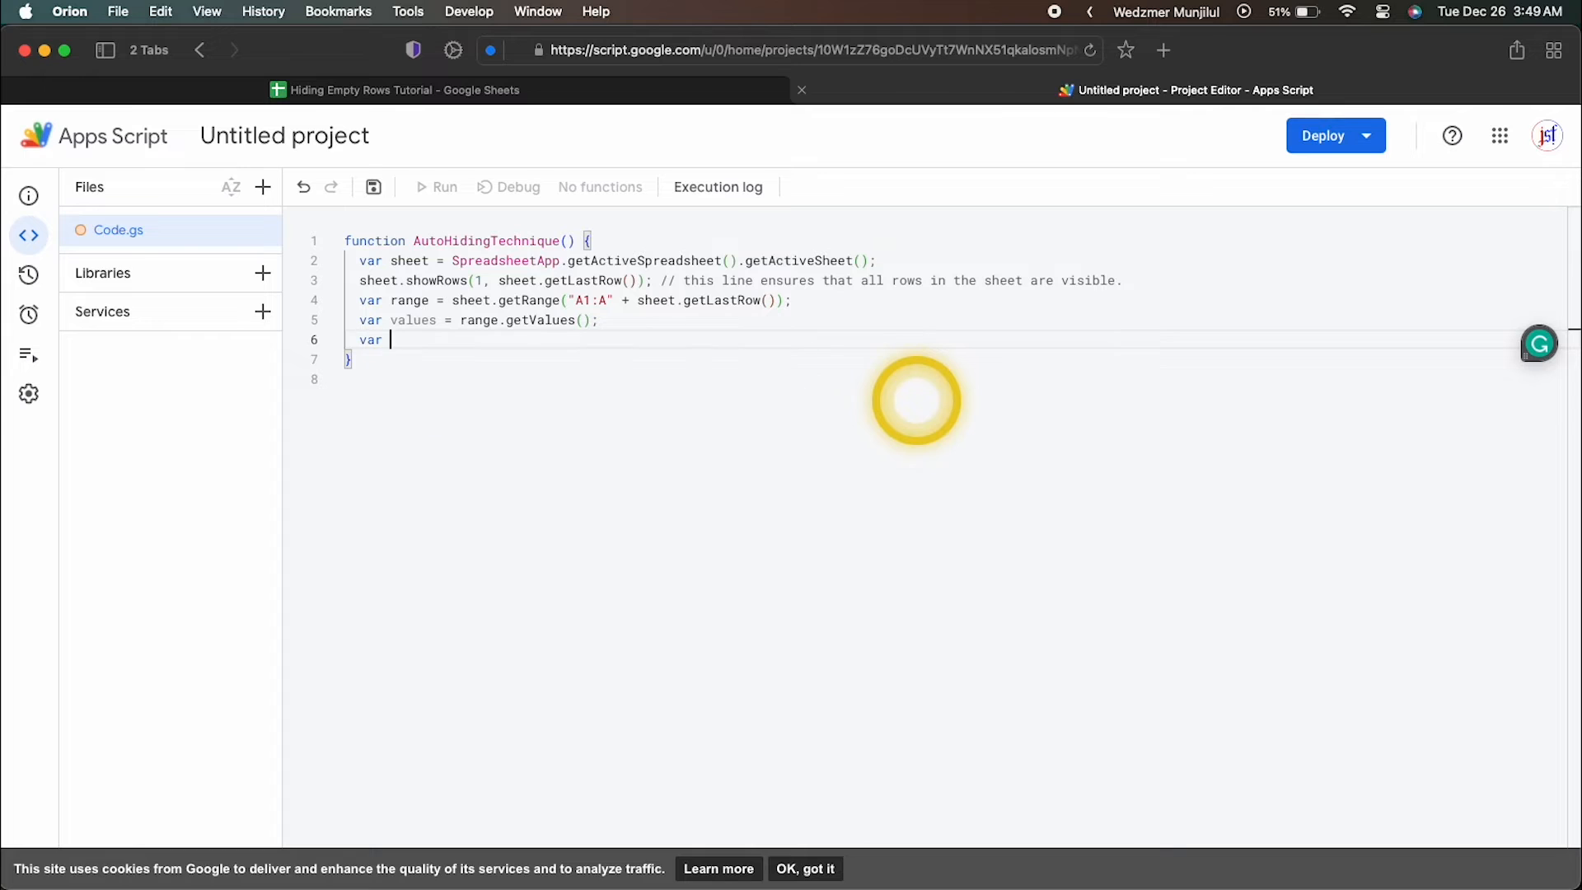
type("numRows = range.getNumRows(); // we are trying to define a range in column A which retrieves the values in that column and determines the number of rows.")
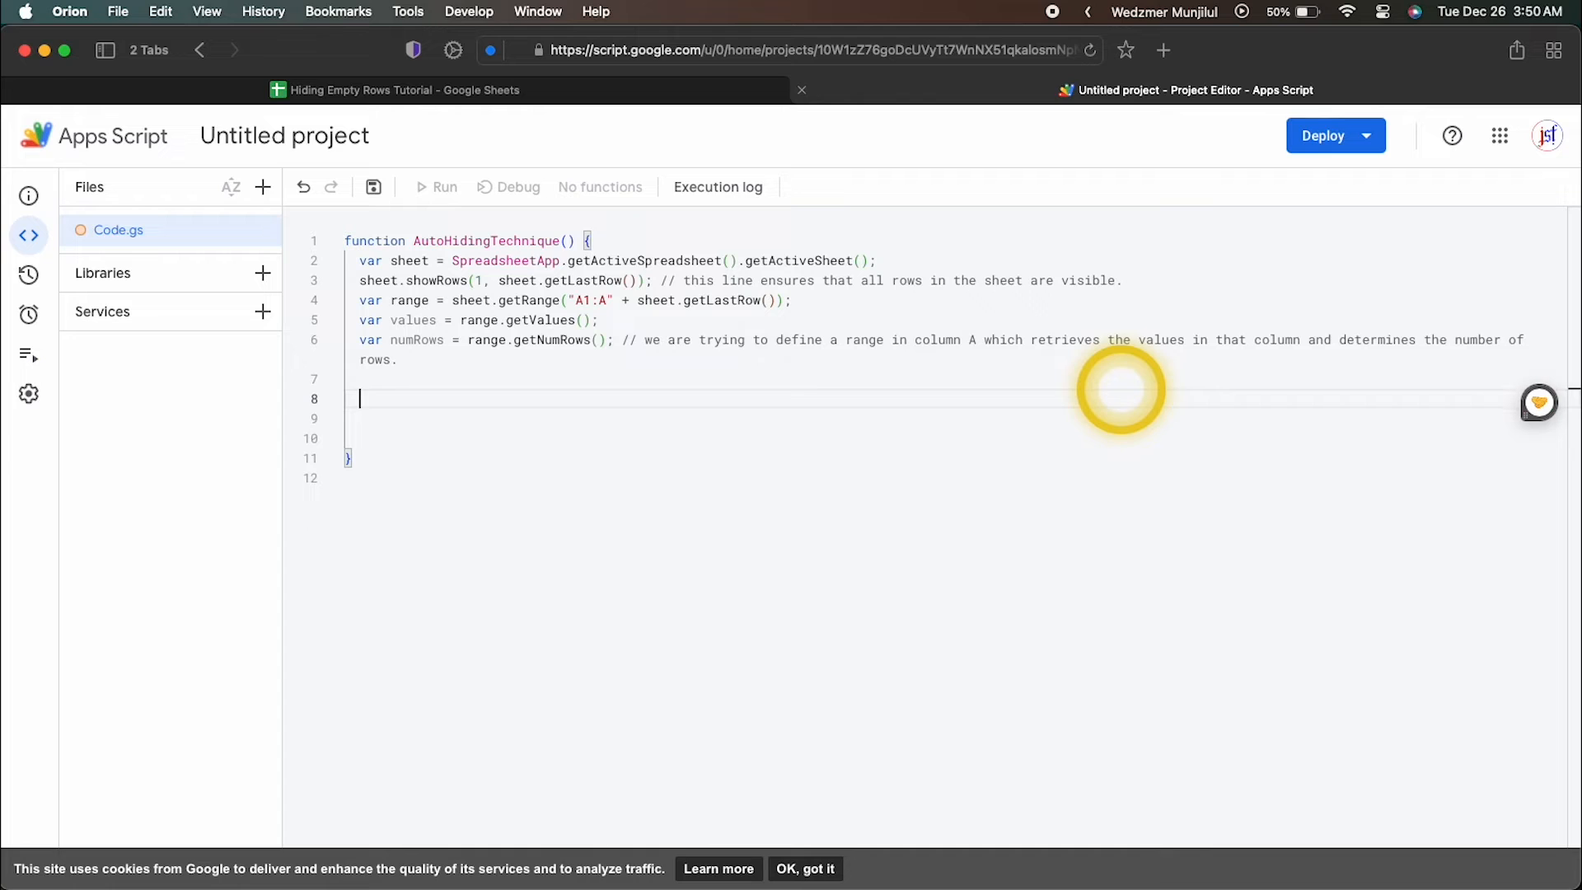
Write a commented for loop calling hideRows where values[i][0] equals "YES"
type("// let's create a loop which when initiated reiterates through each row in the specified range.")
type("for (var i = 0; i < numRows; i++) {")
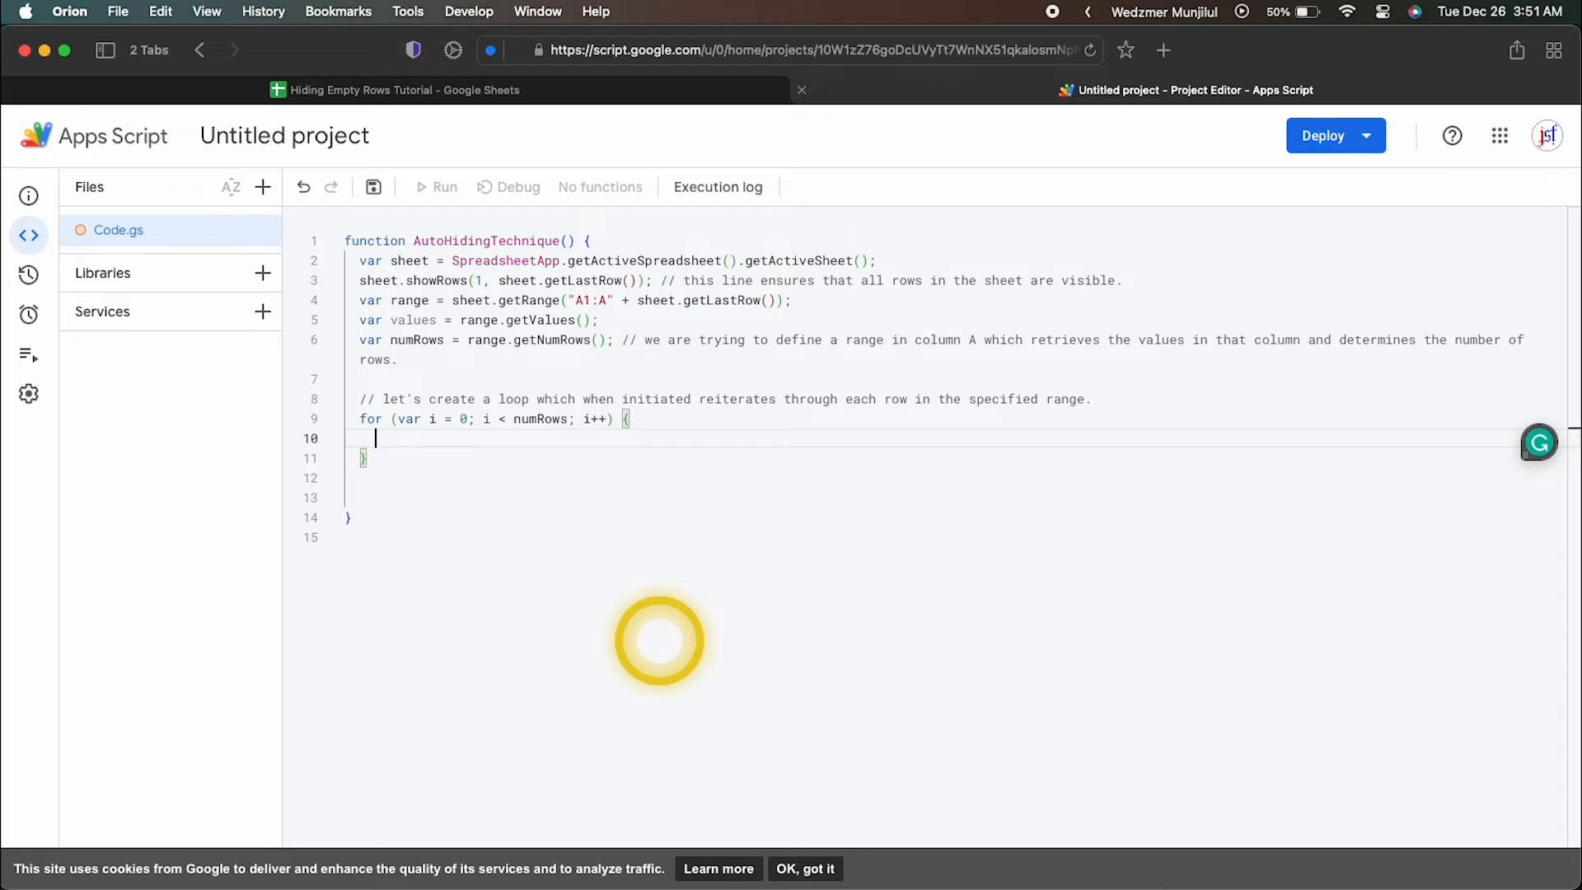
type("if (values[i][0] == \"YES\") {")
type("sheet.hideRows(i+1);")
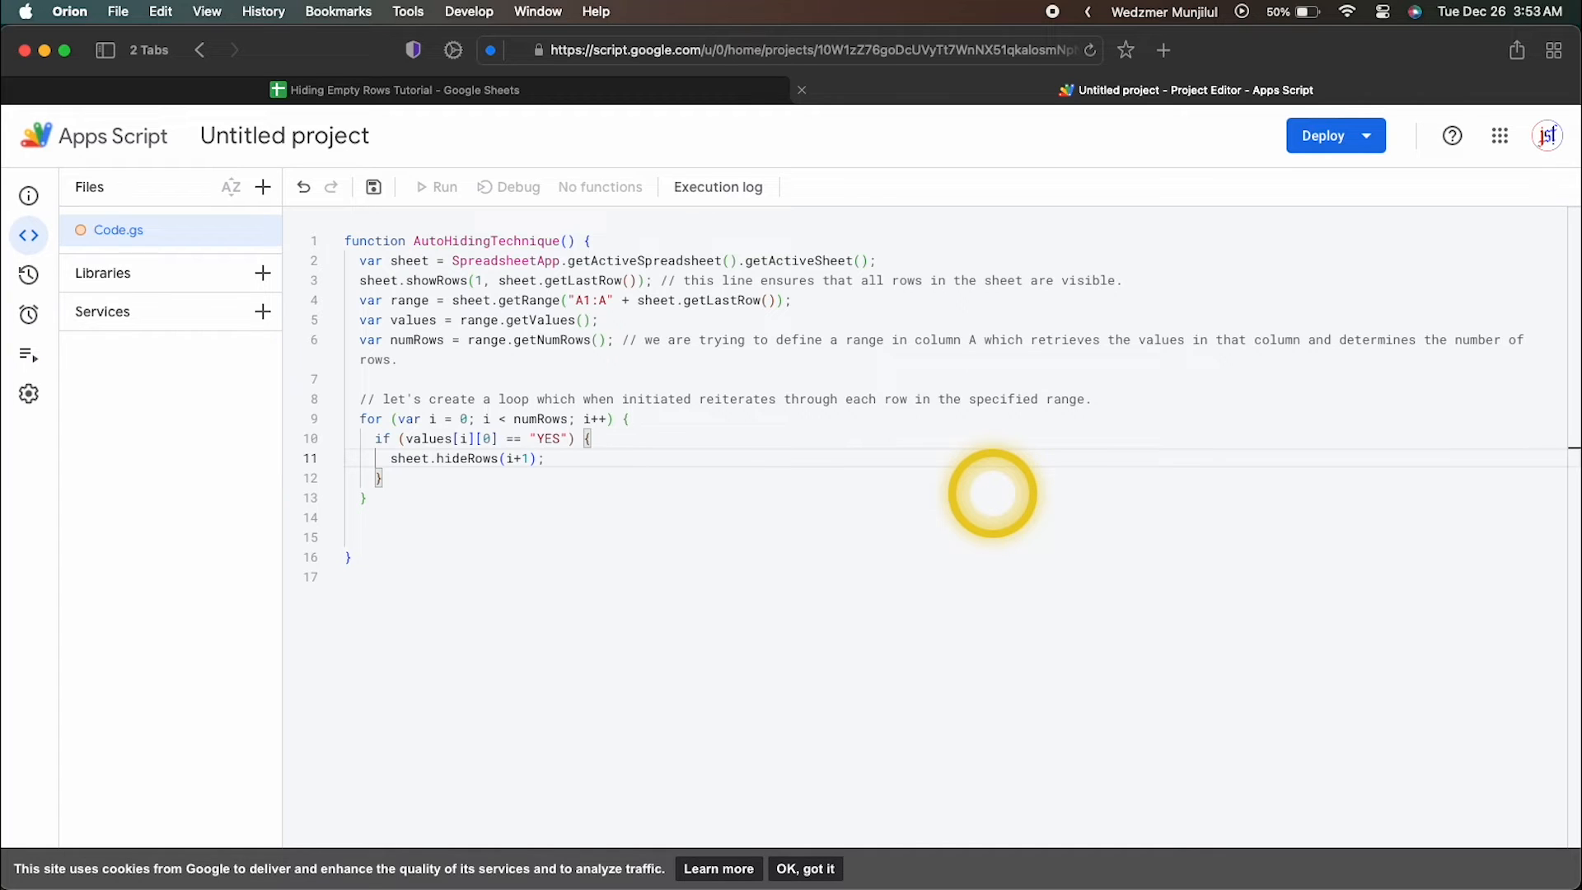
type("// the part that checks if the value in column A for a specified row would be equal to \"YES\" then it should h")
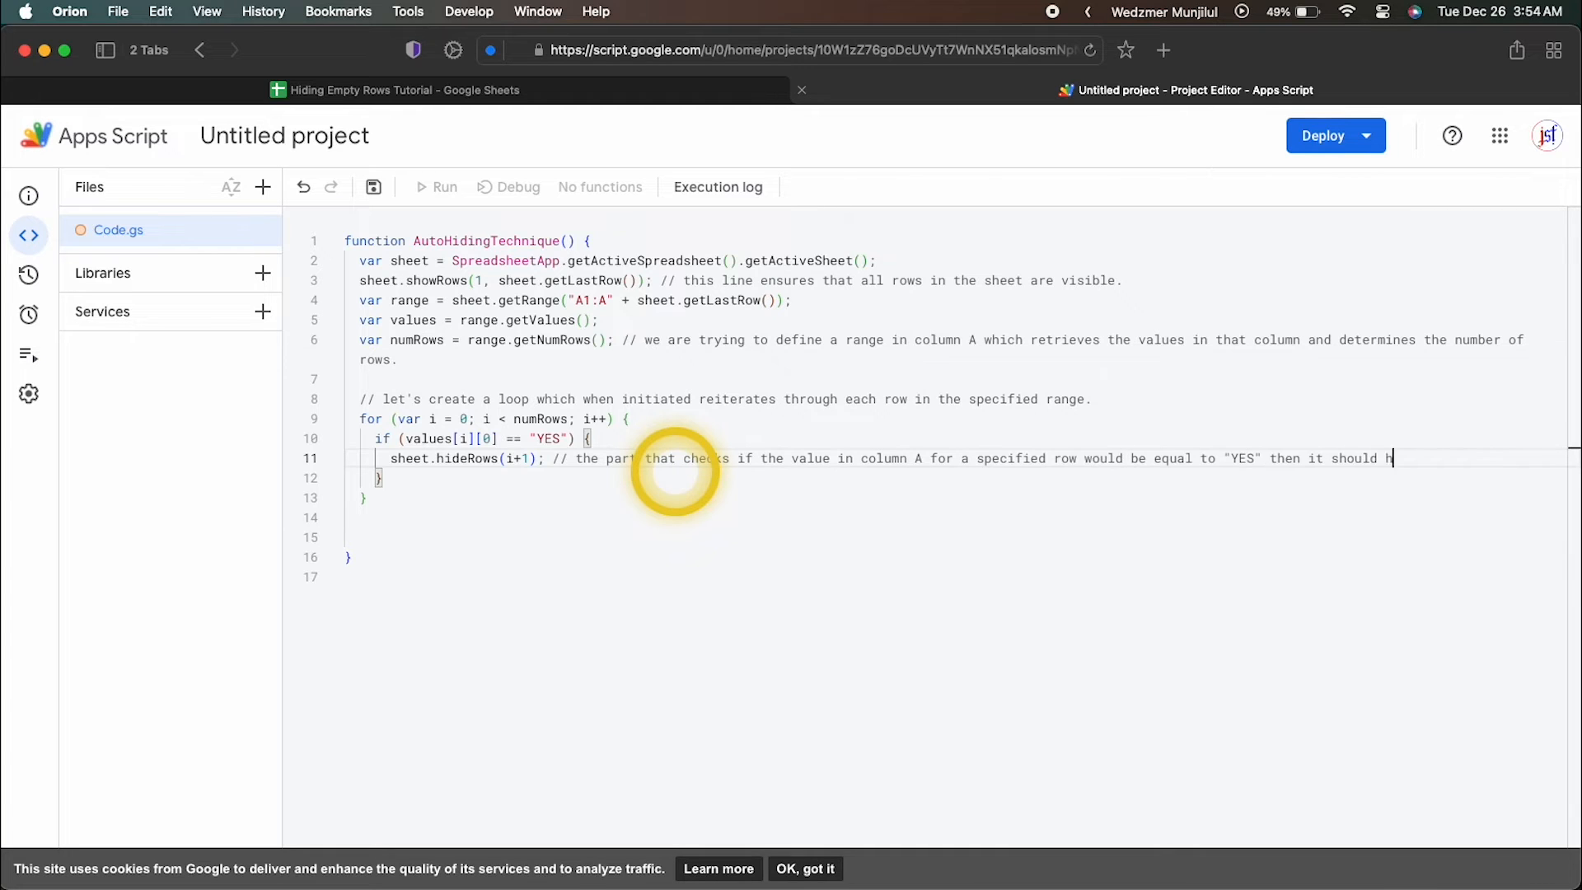
type("ide it.")
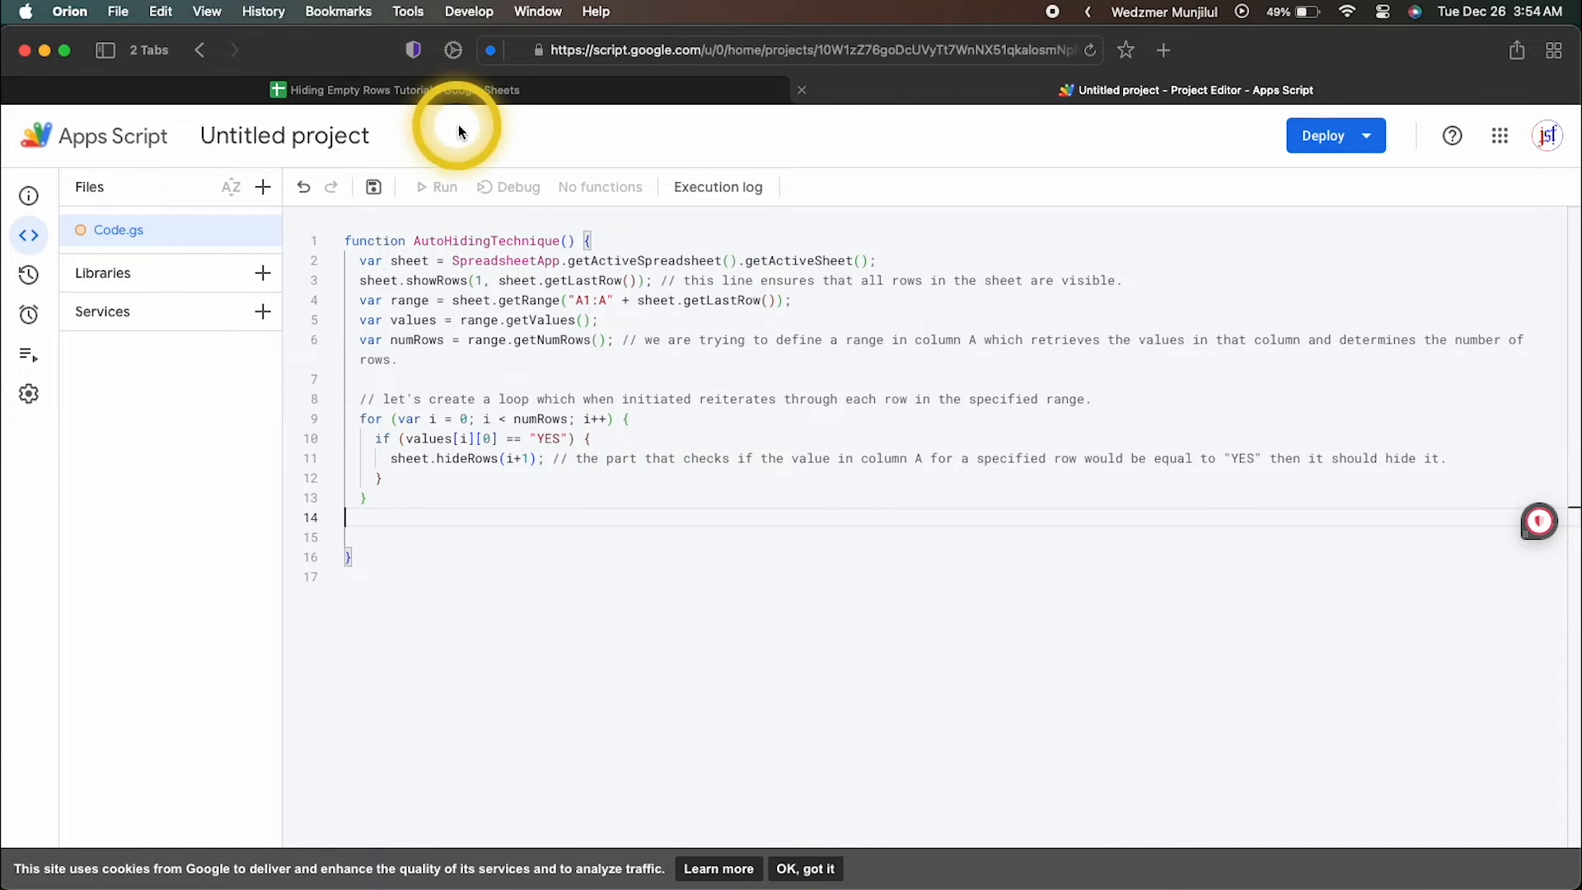
Add sheet.getRange("B1:P47").activate() after the loop and save the project
left_click(394, 90)
type("sheet.getRange(\"B1:P47\").activate")
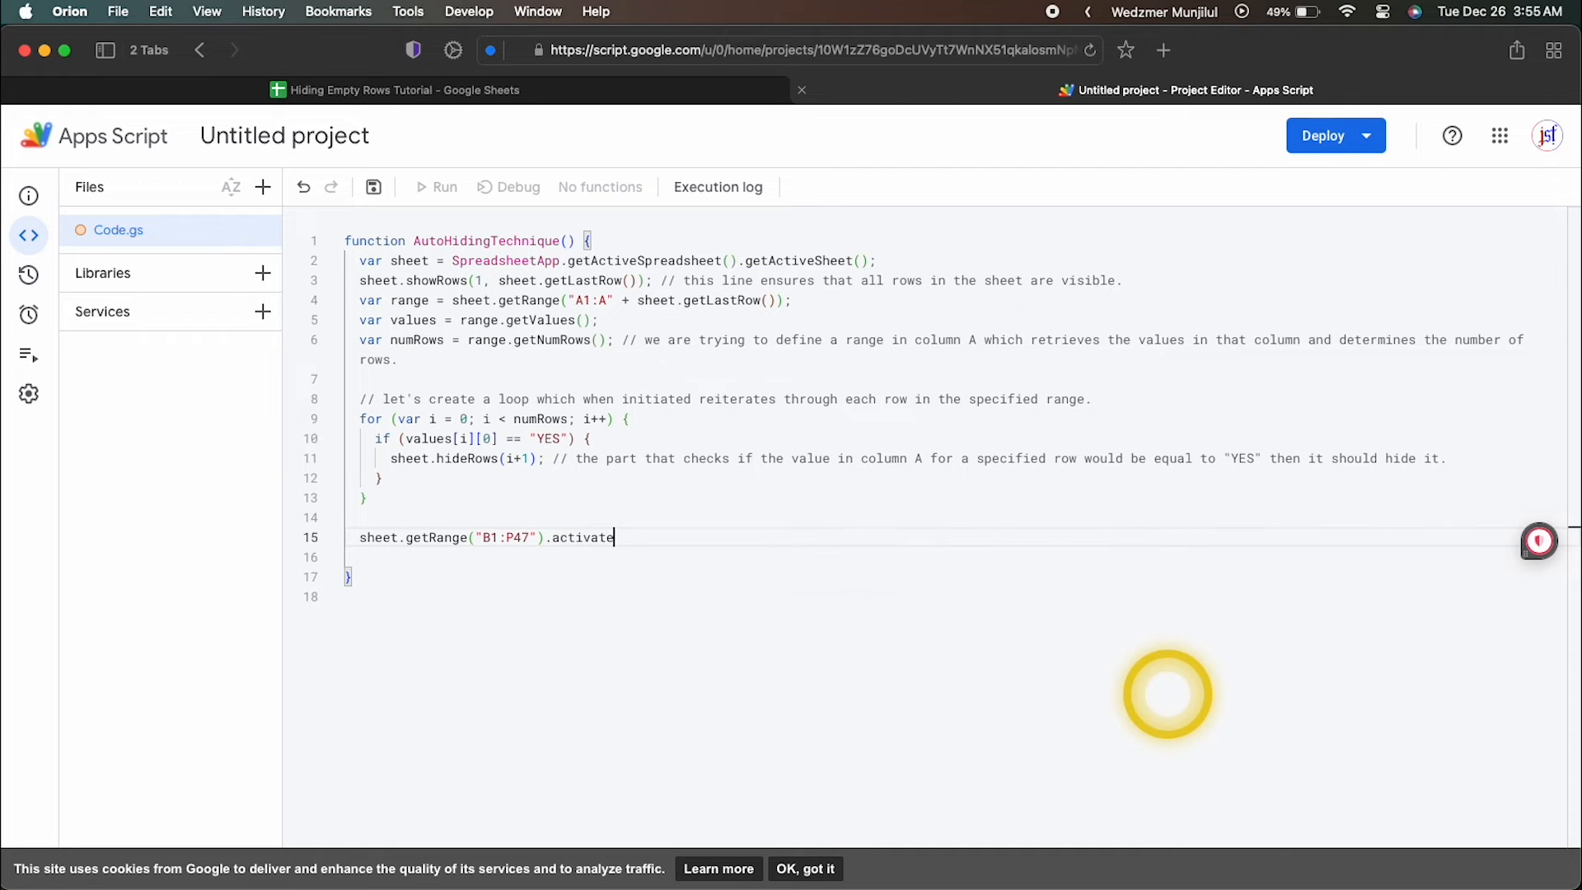
type("();")
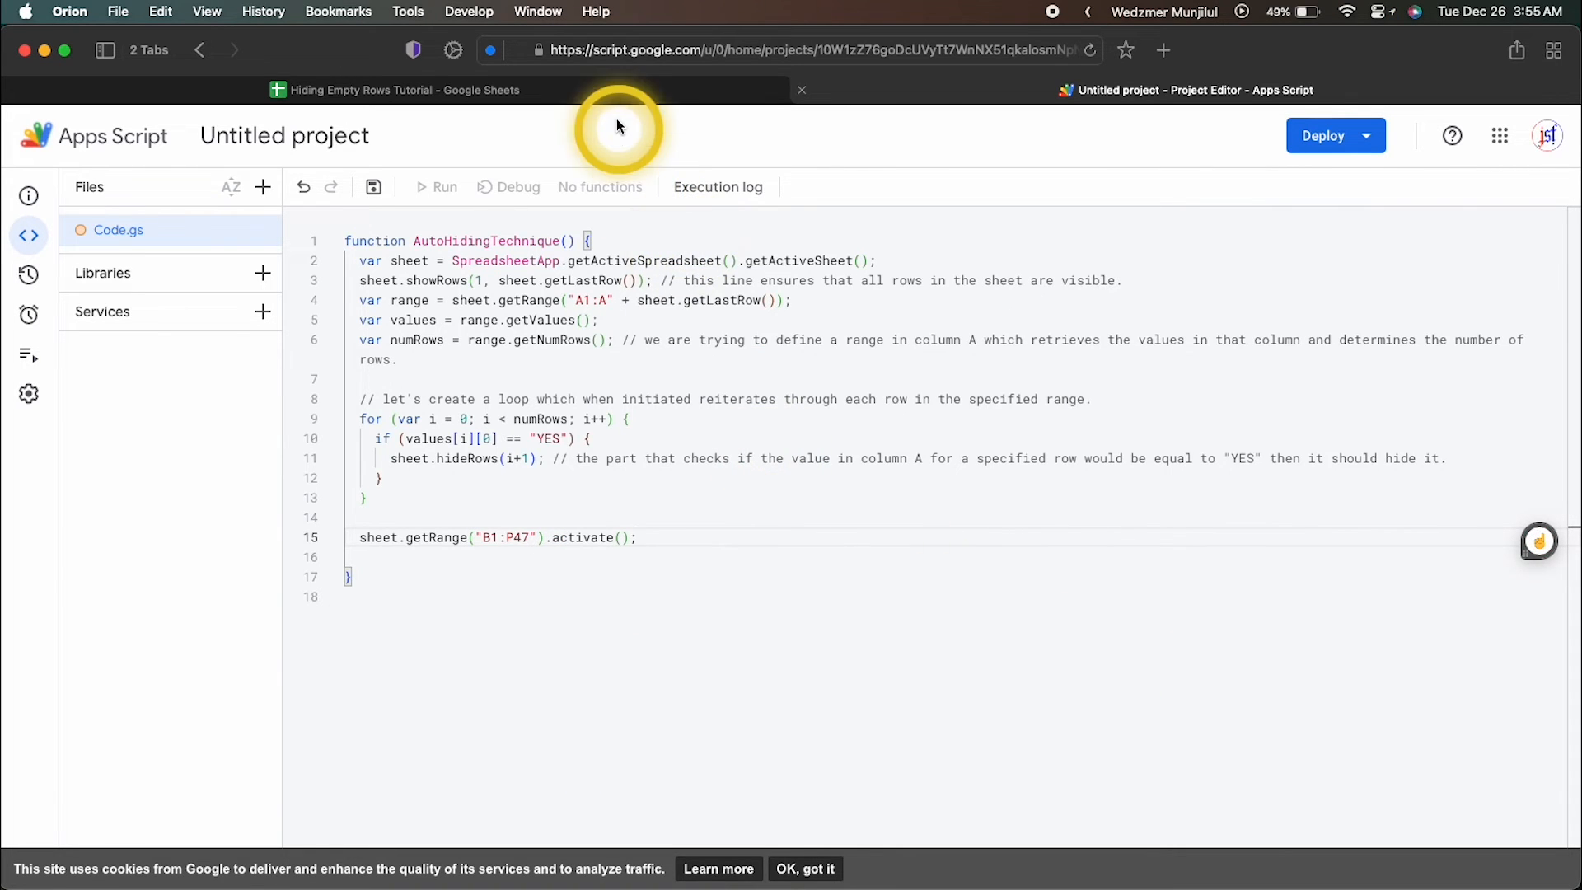
left_click(394, 90)
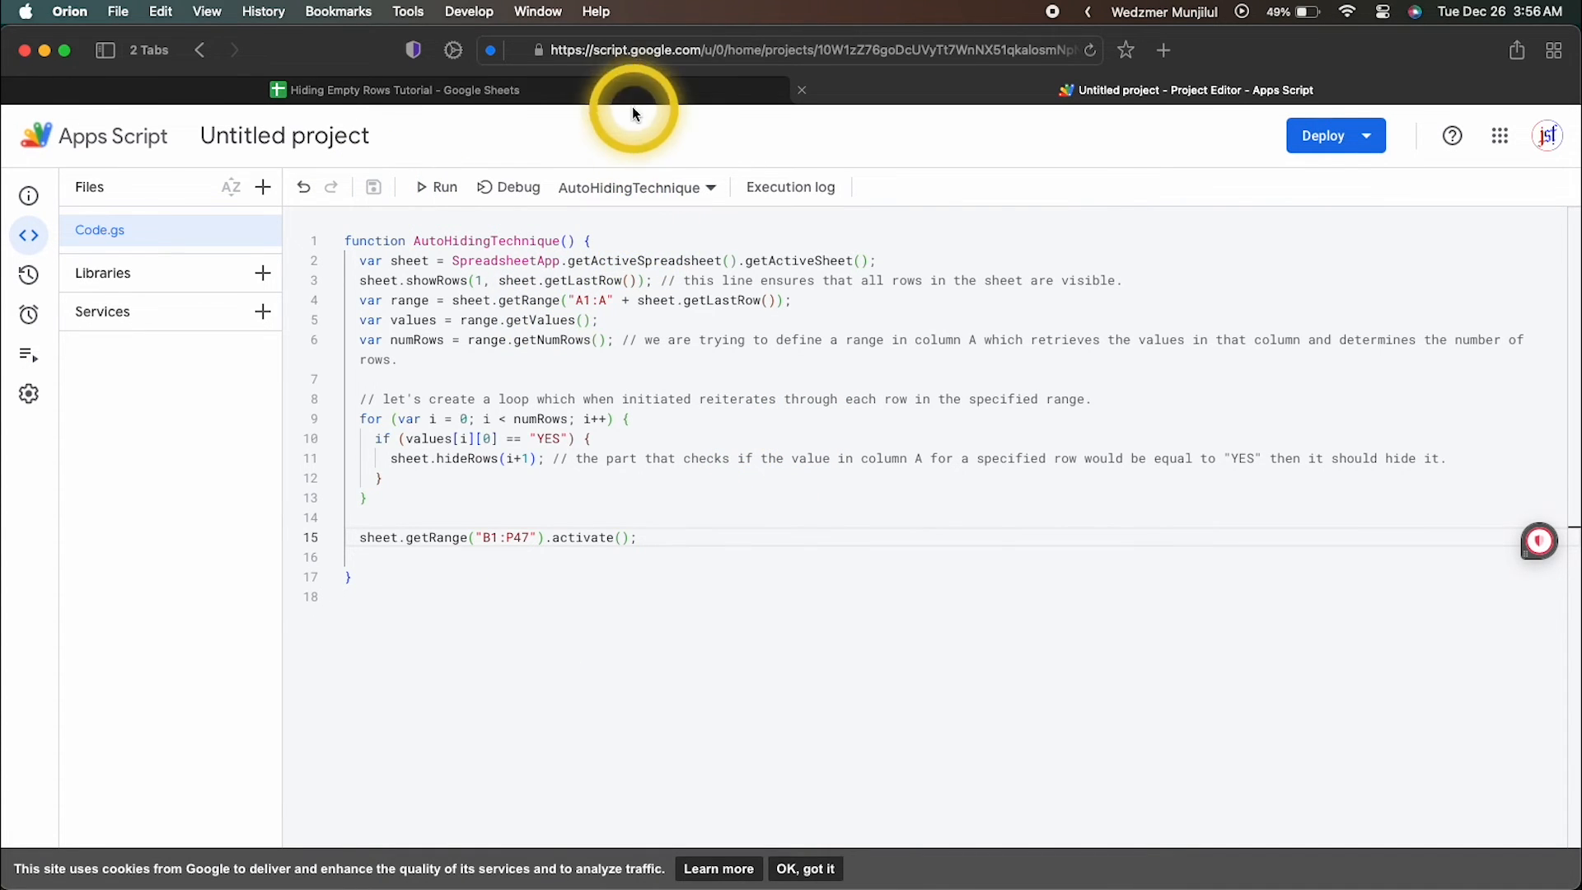
Run AutoHidingTechnique, review permissions, pick the Google account and allow spreadsheet access
left_click(404, 90)
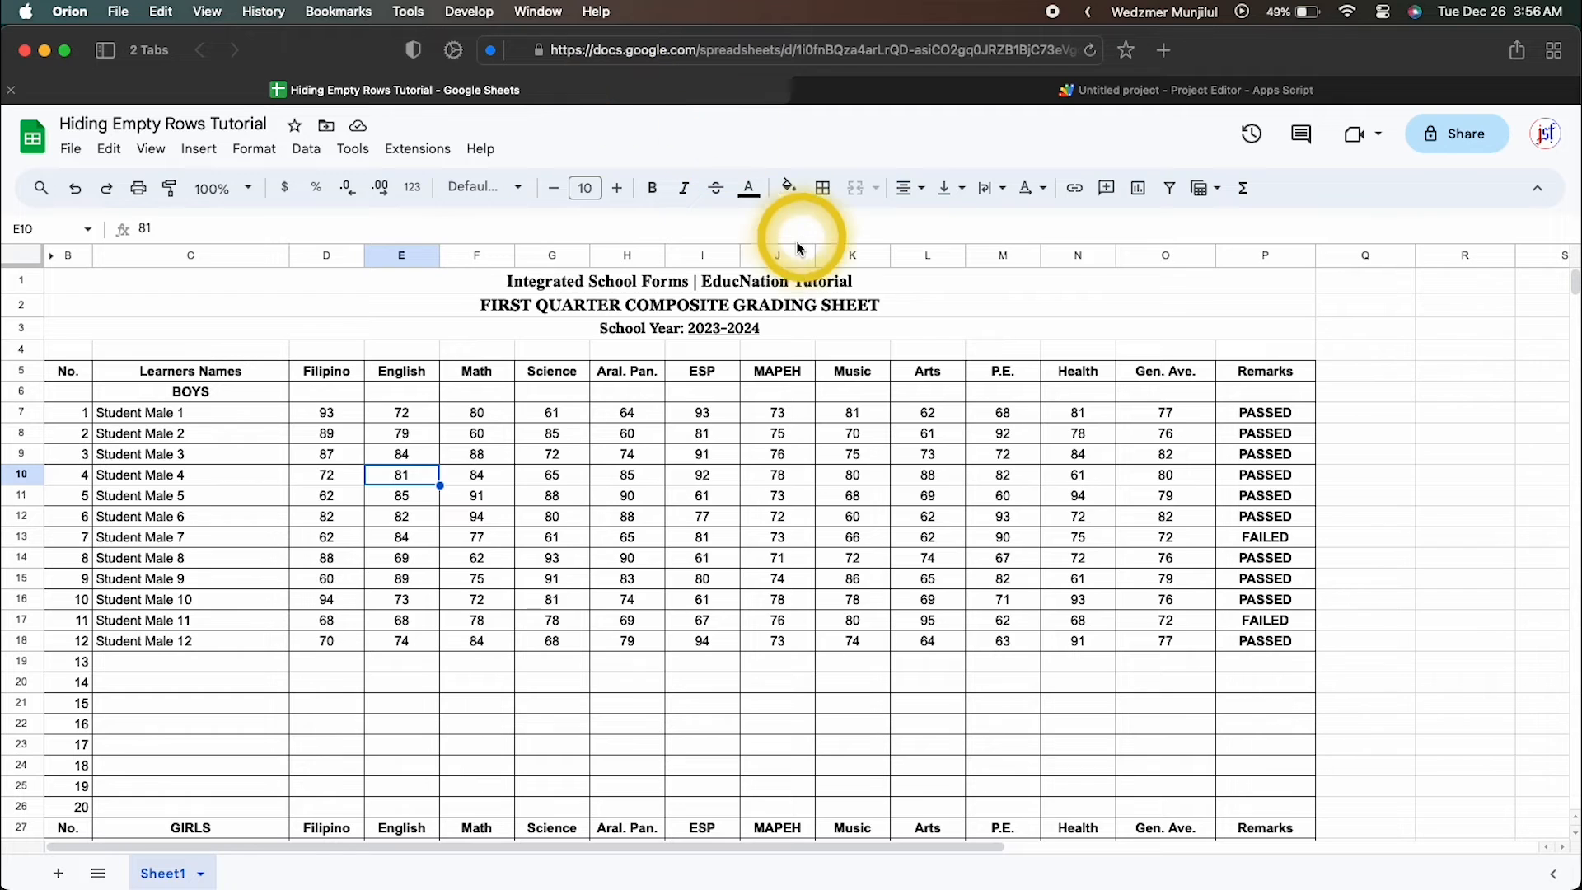
left_click(1186, 90)
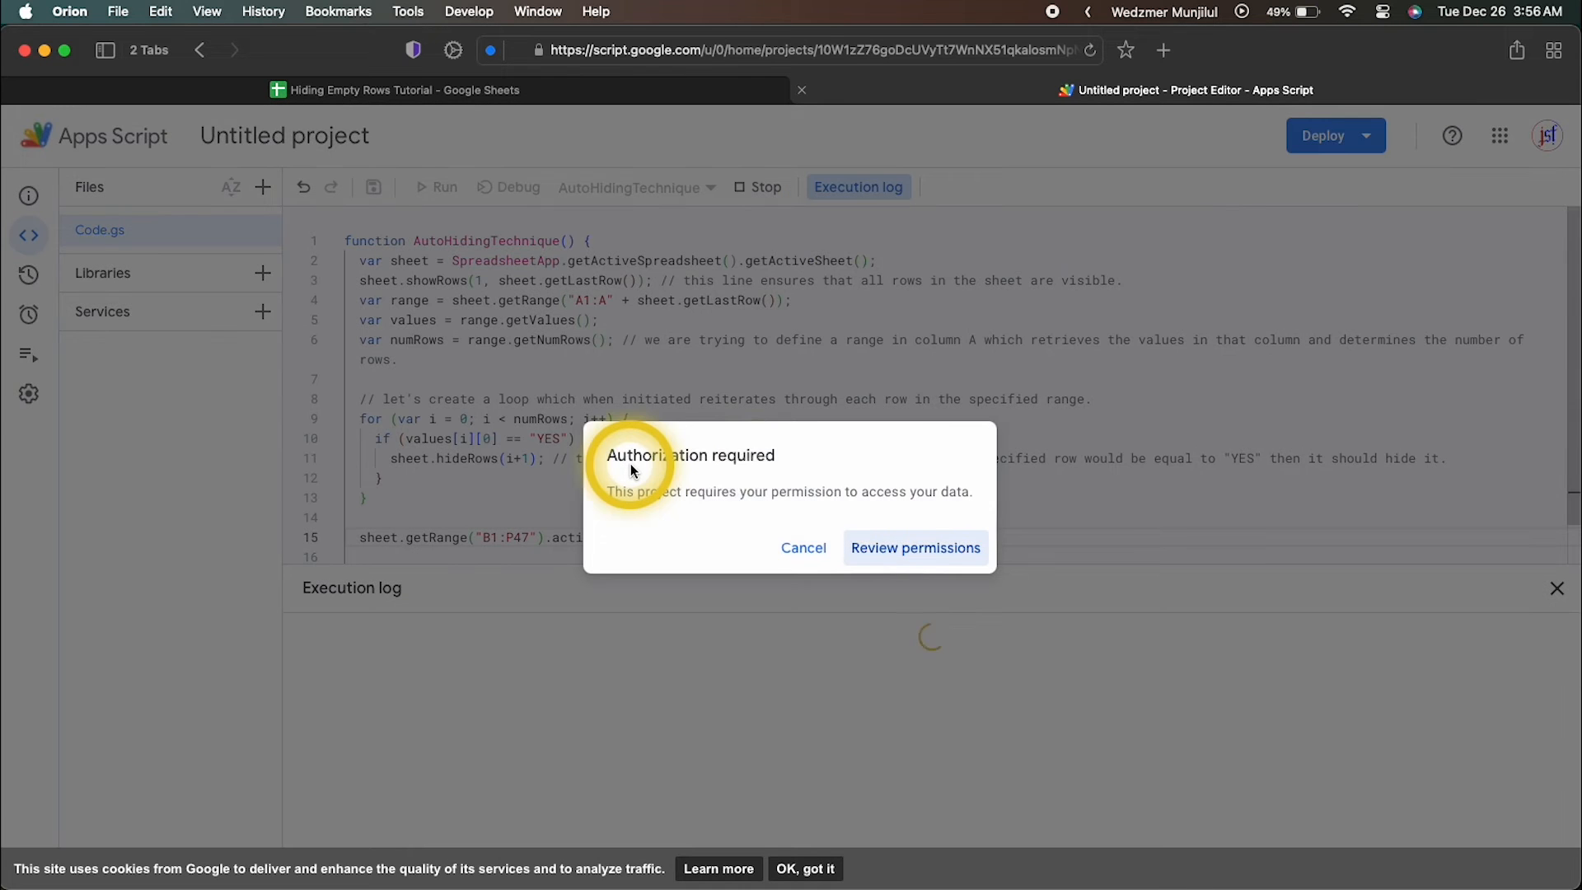
left_click(914, 548)
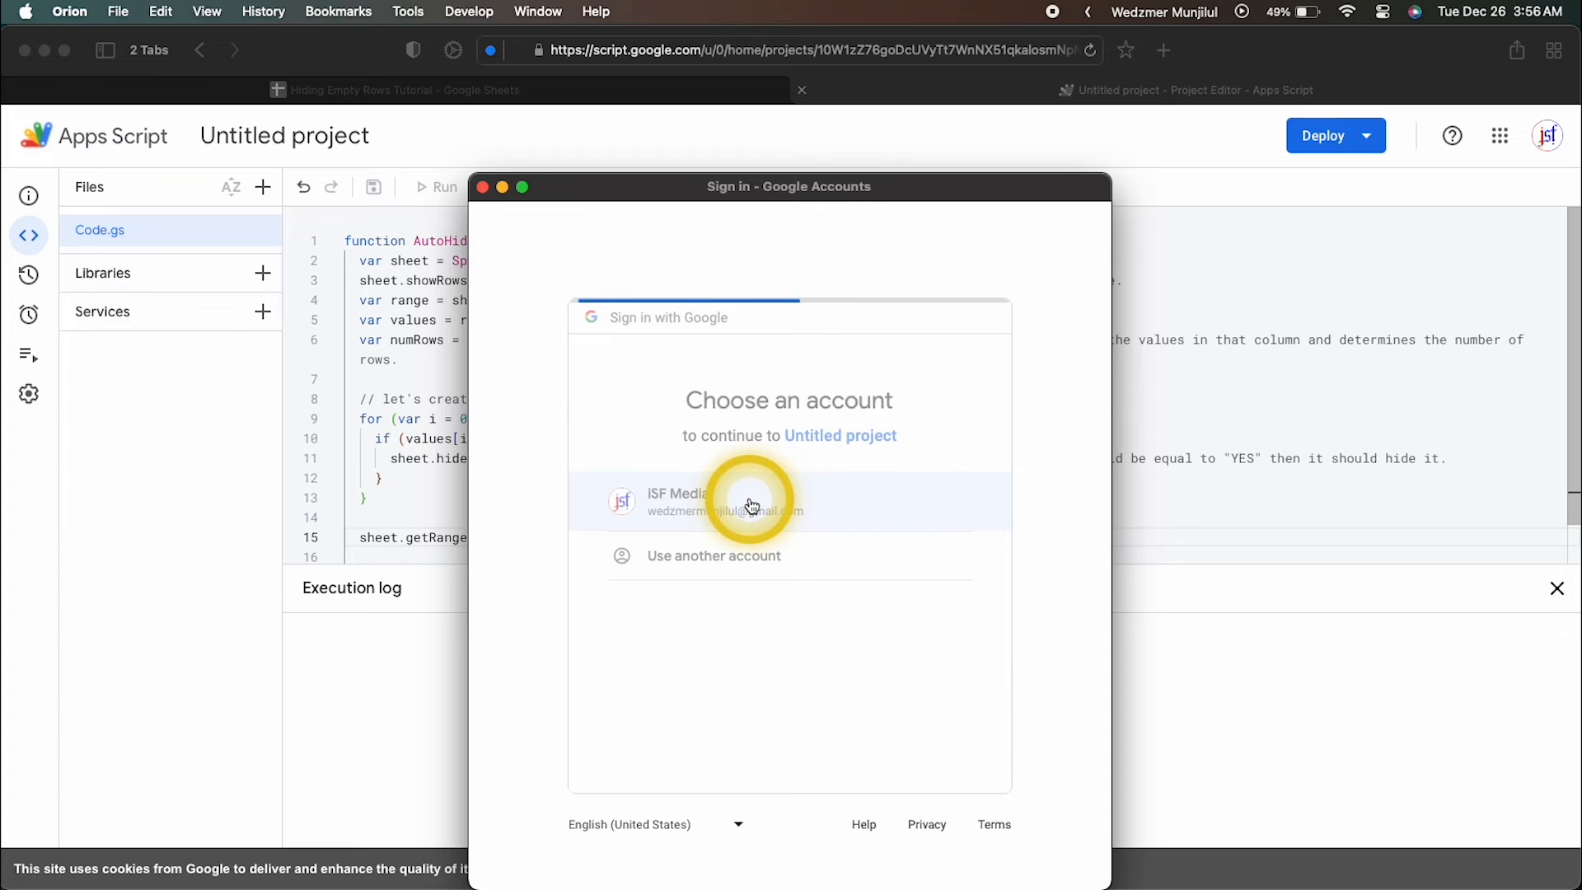
left_click(752, 501)
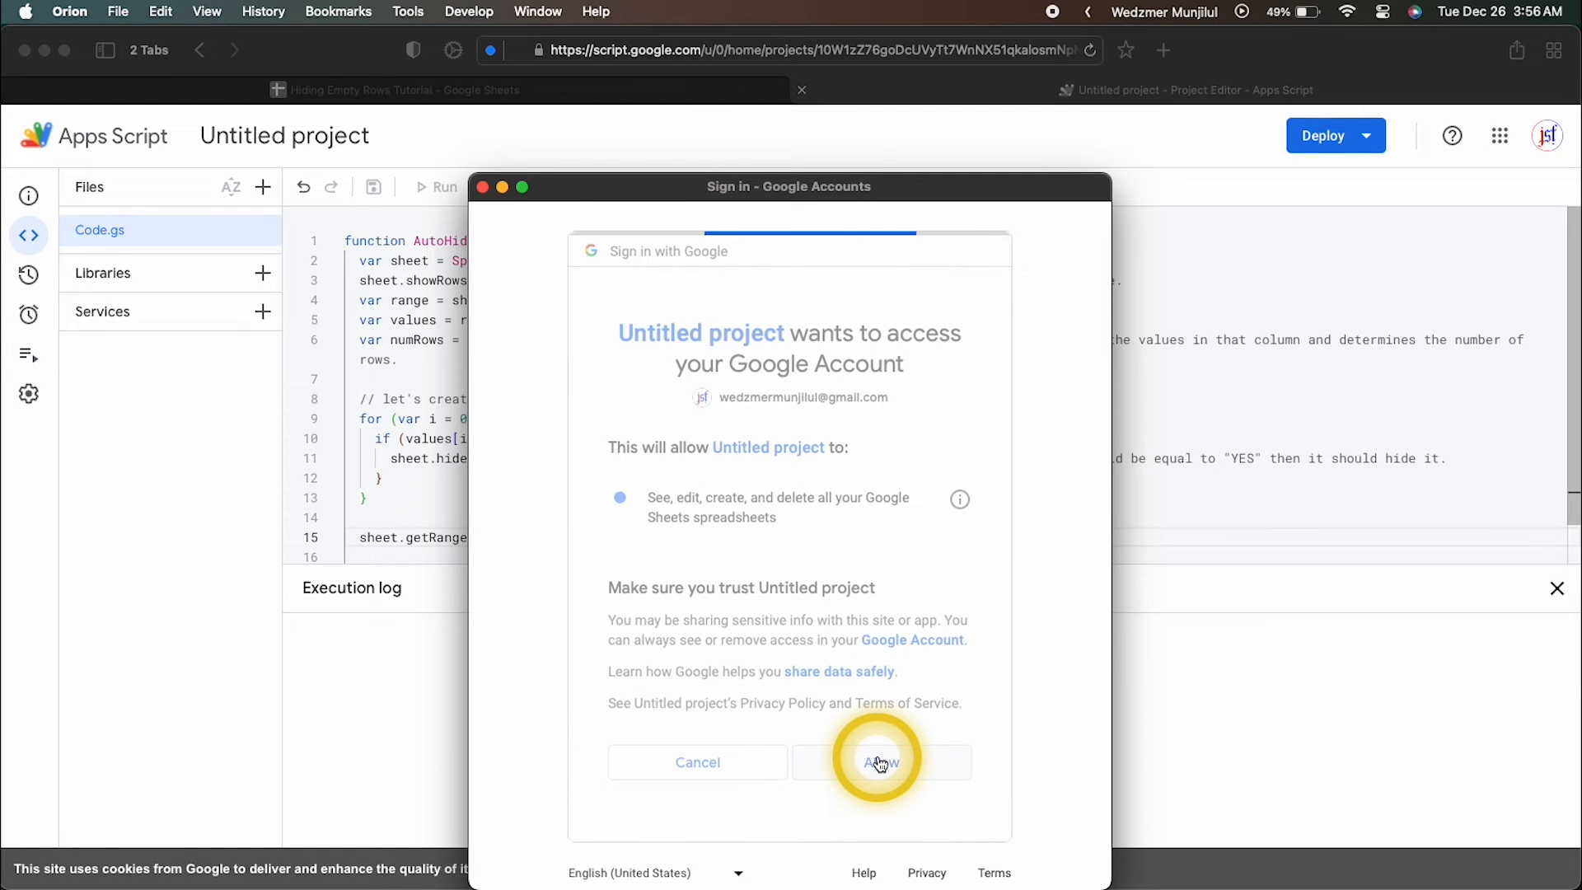
left_click(881, 762)
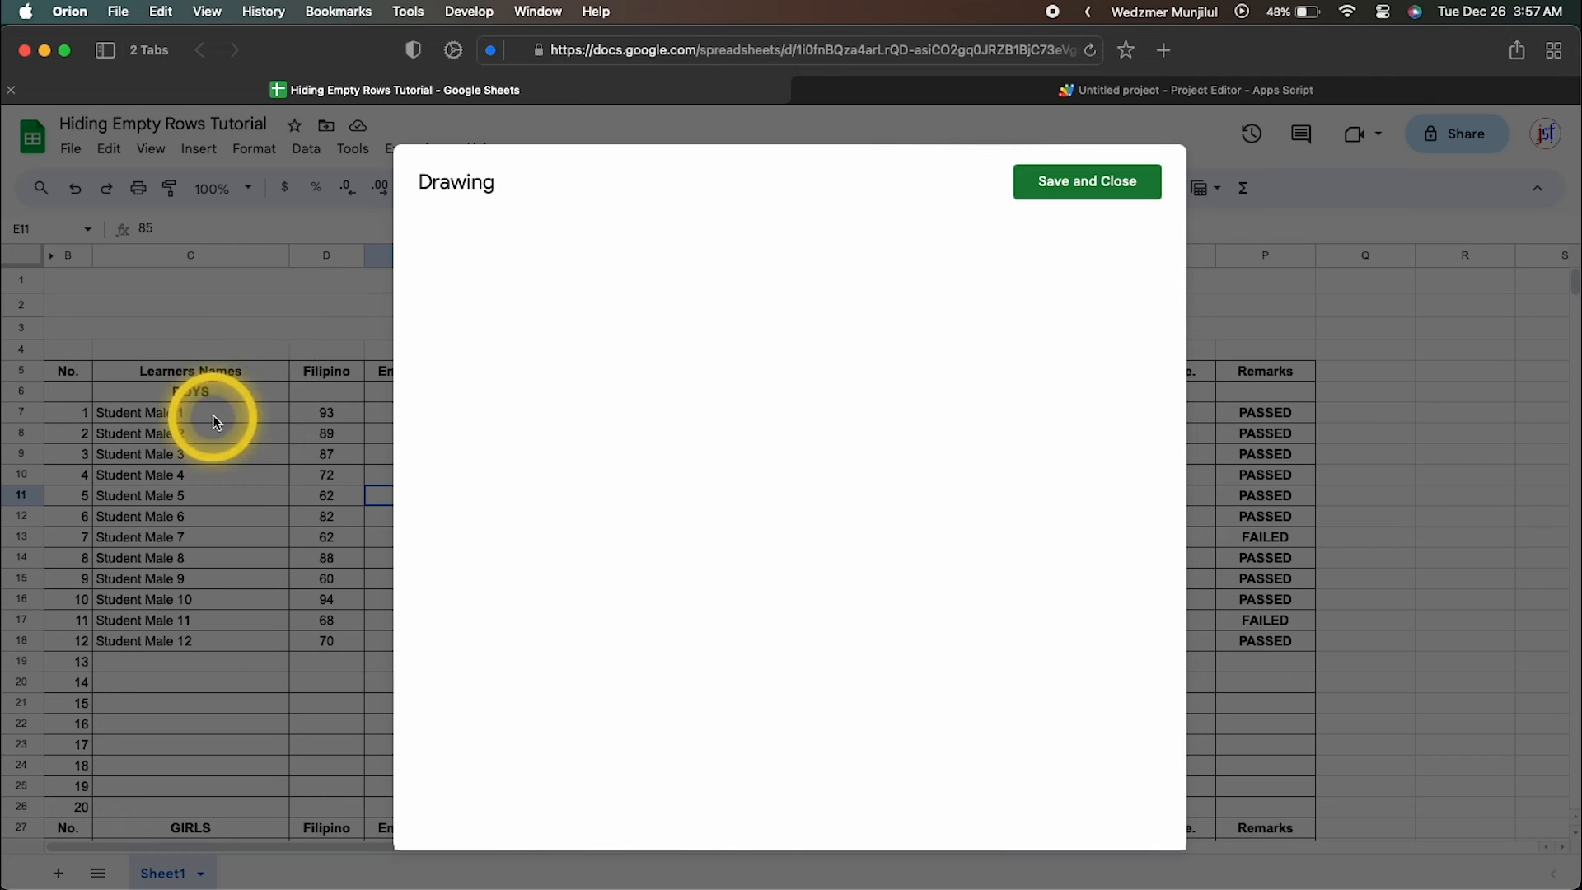
Draw the Hide Empty Rows button and change its label text colour
left_click(675, 244)
type("Hide Empty Rows")
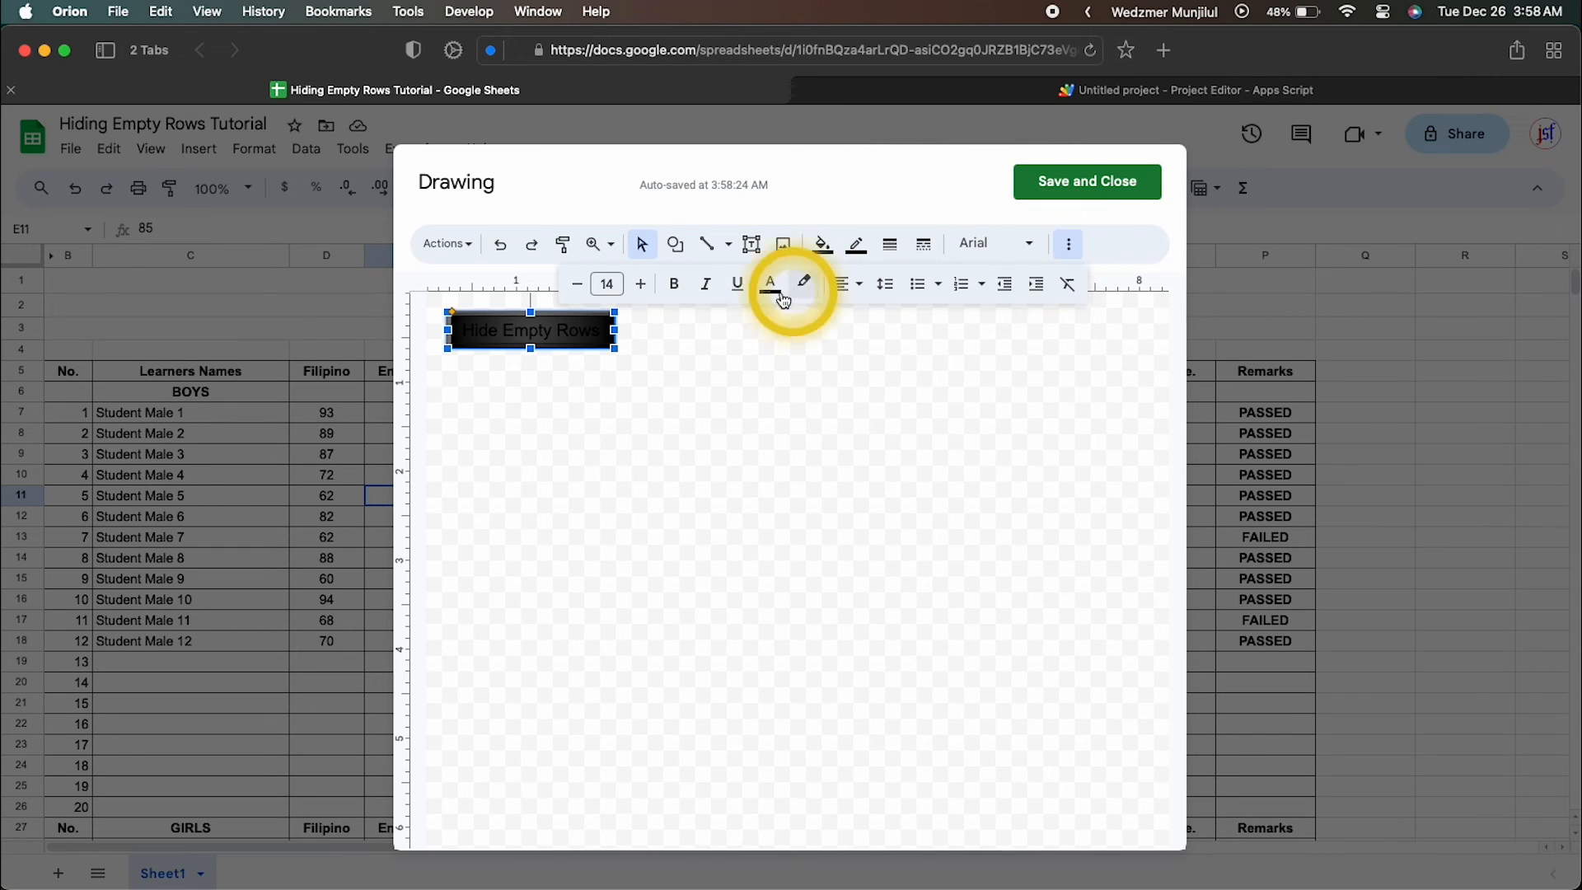
left_click(1086, 180)
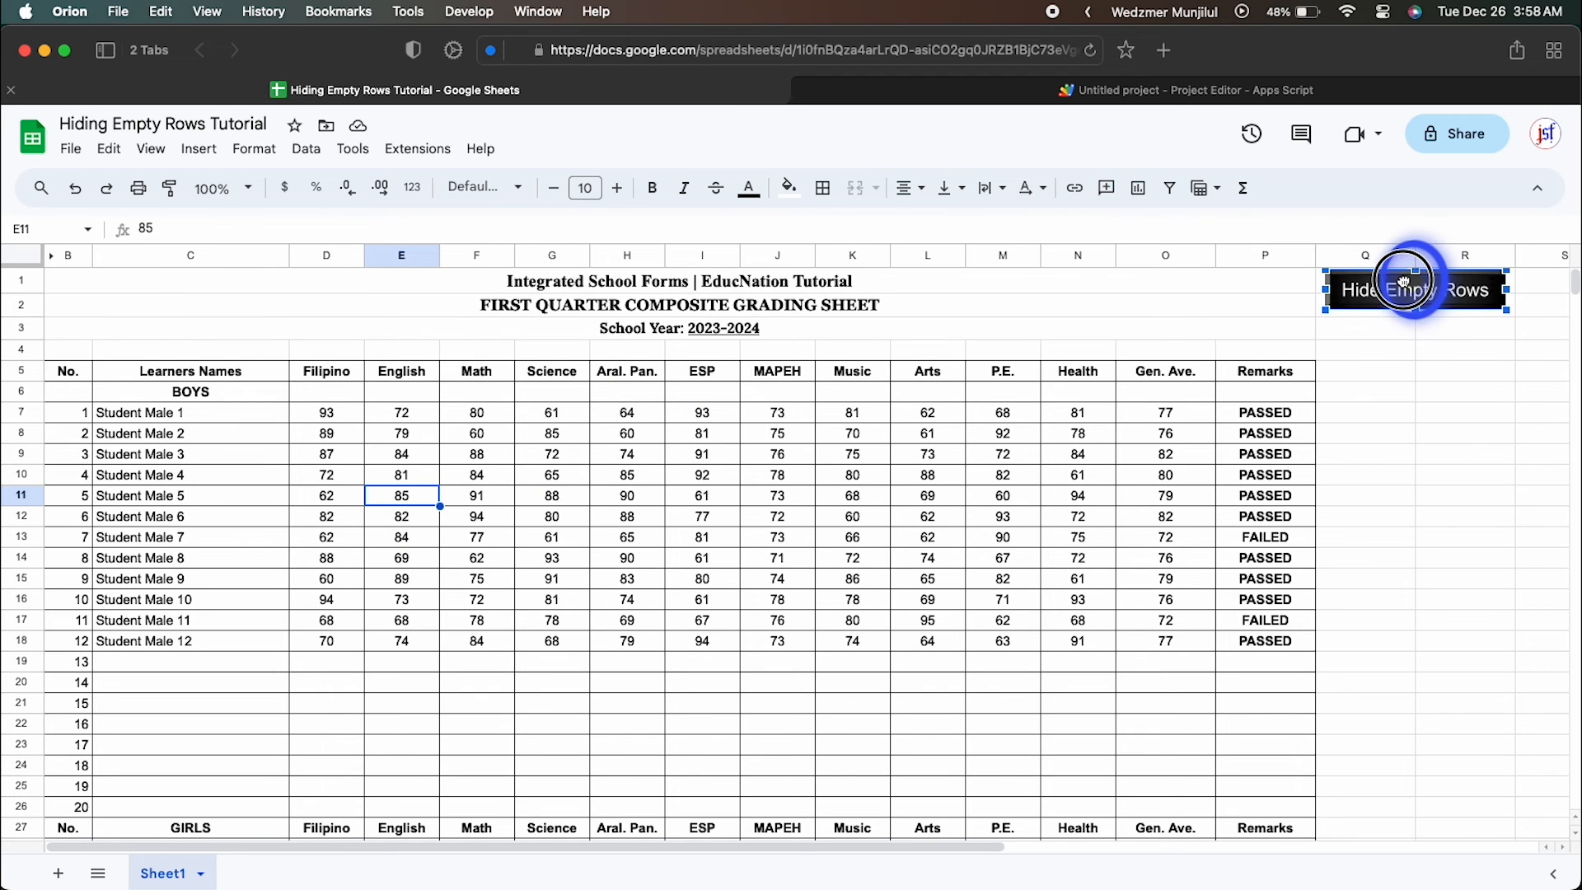
Select the Hide Empty Rows drawing on the grading sheet
left_click(1413, 291)
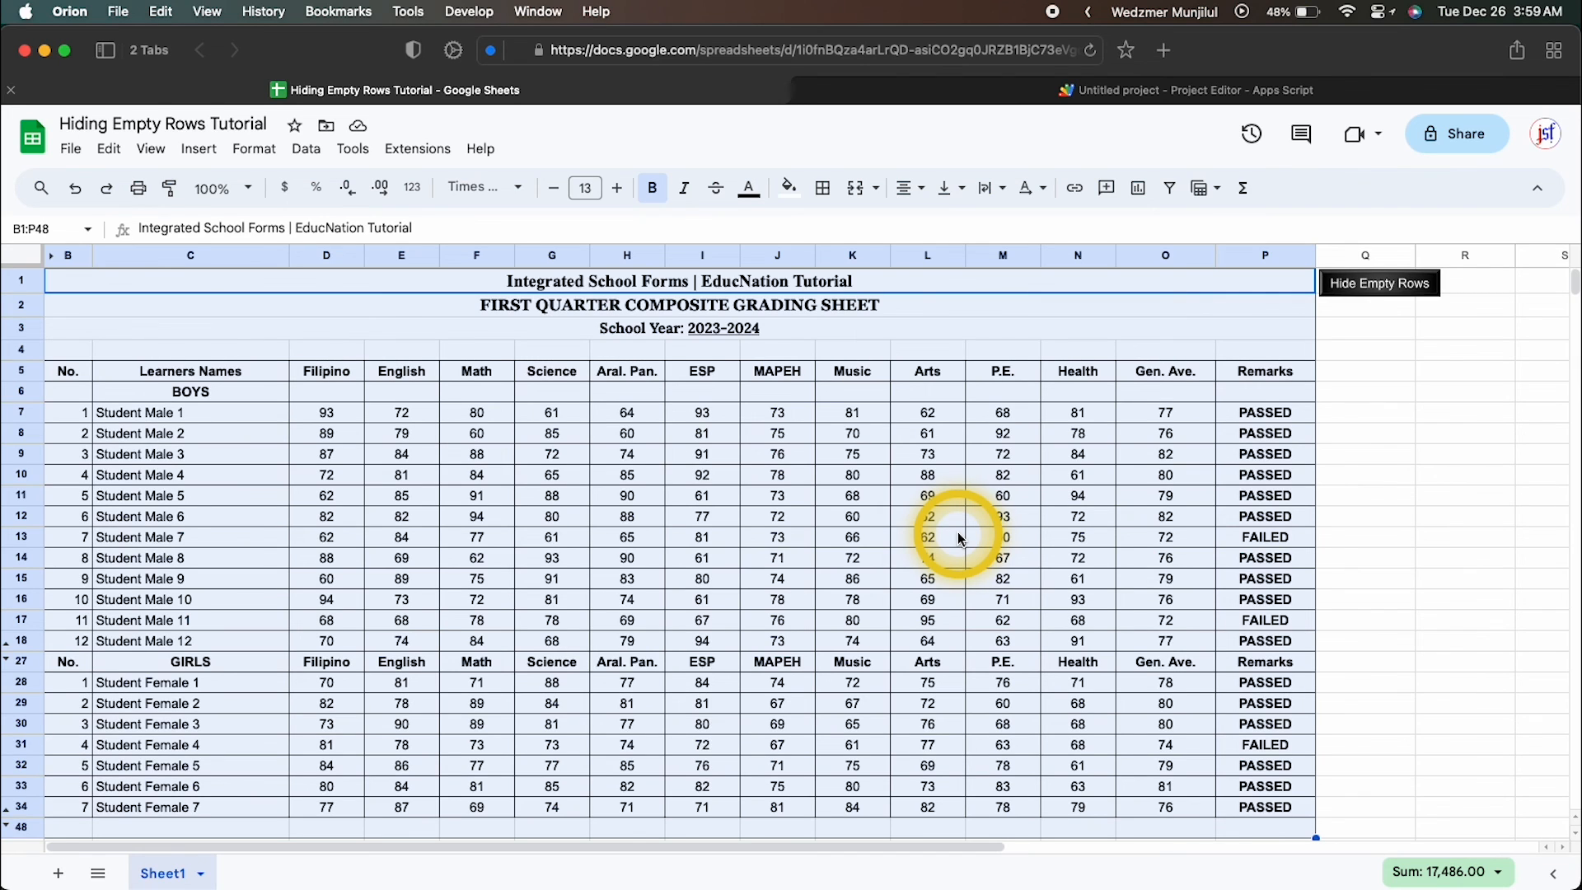